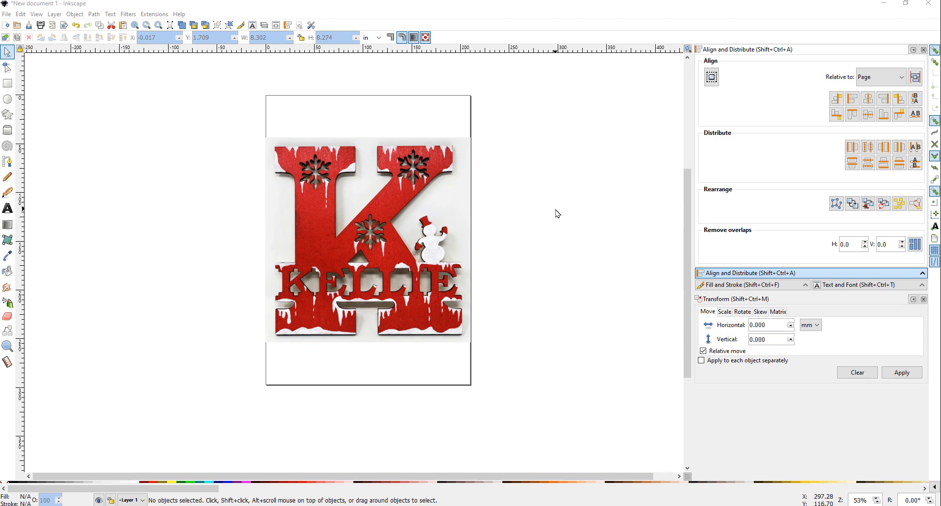
pyautogui.moveTo(318, 167)
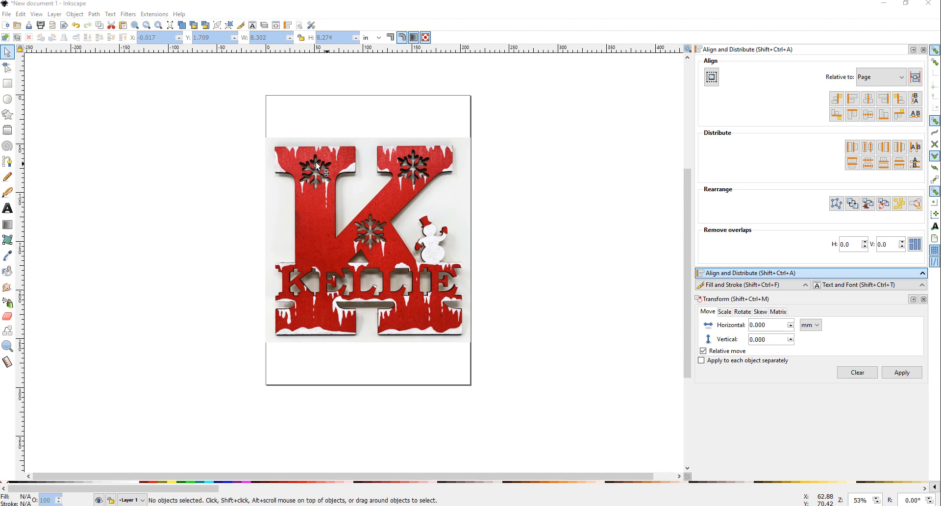
pyautogui.moveTo(282, 279)
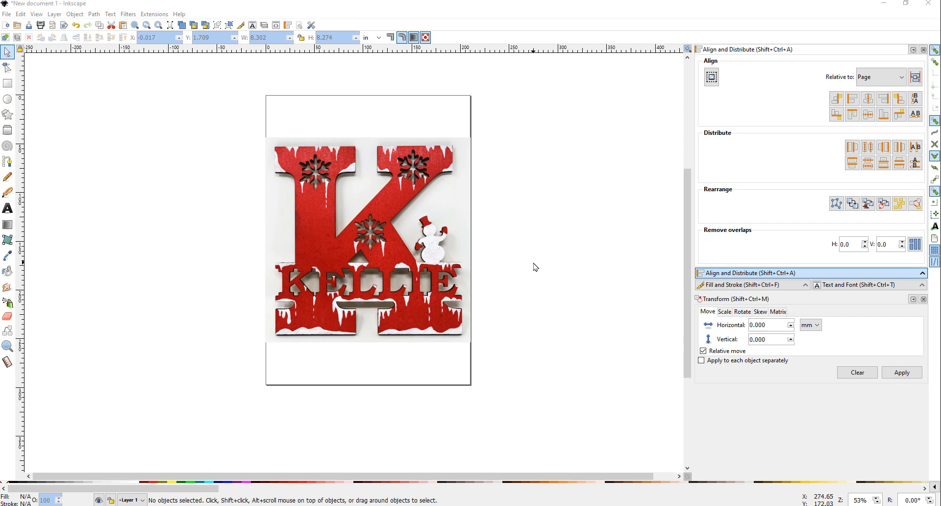
pyautogui.moveTo(548, 272)
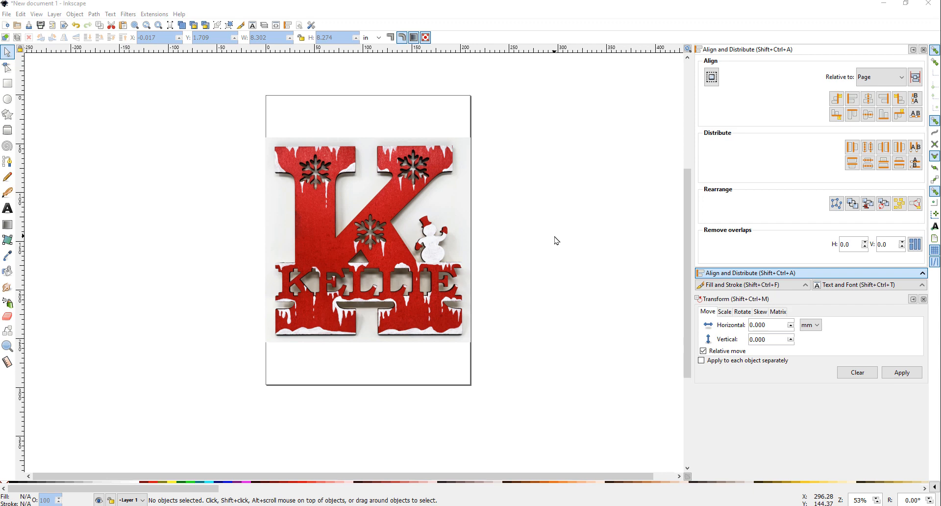
pyautogui.moveTo(340, 123)
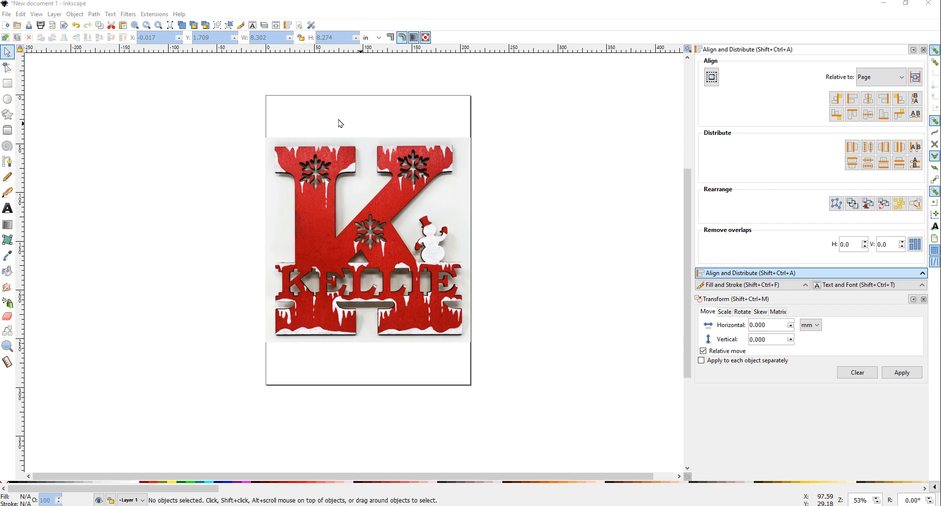
pyautogui.moveTo(559, 149)
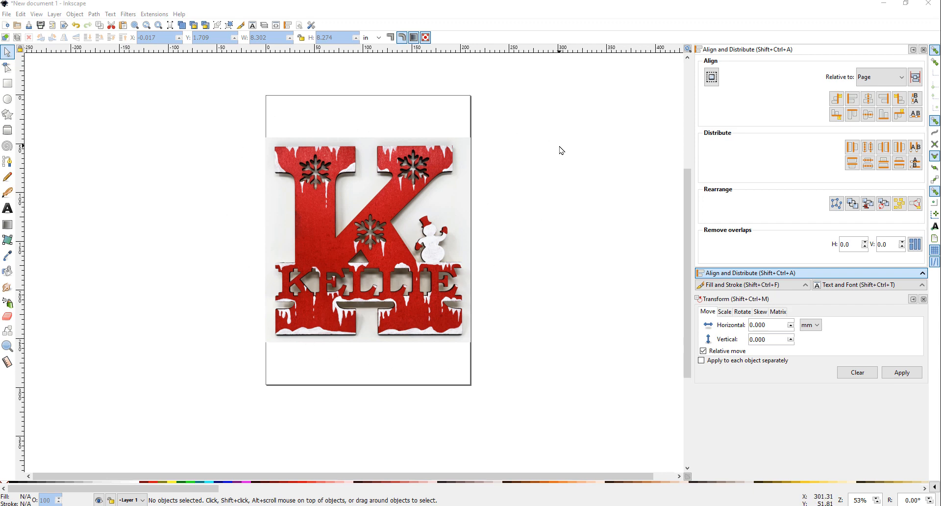
pyautogui.moveTo(479, 119)
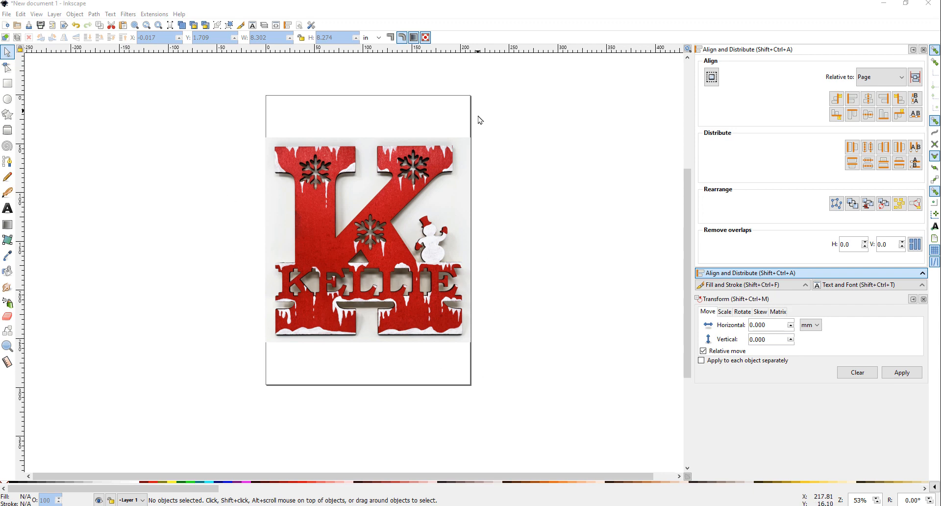
pyautogui.moveTo(367, 223)
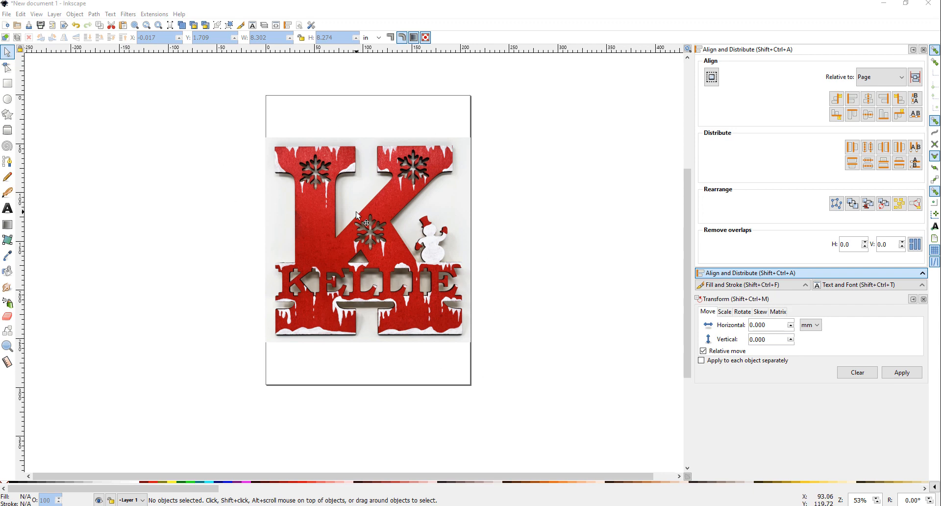
pyautogui.moveTo(356, 217)
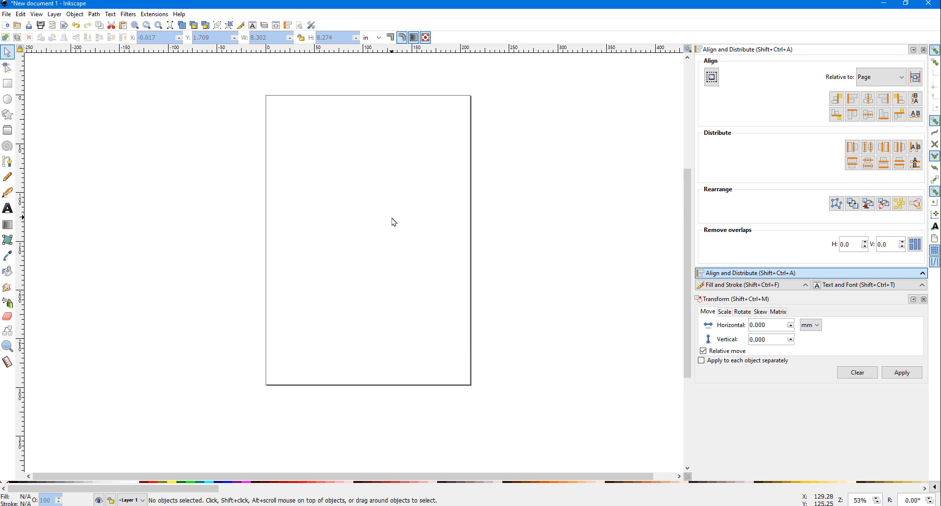
pyautogui.moveTo(391, 214)
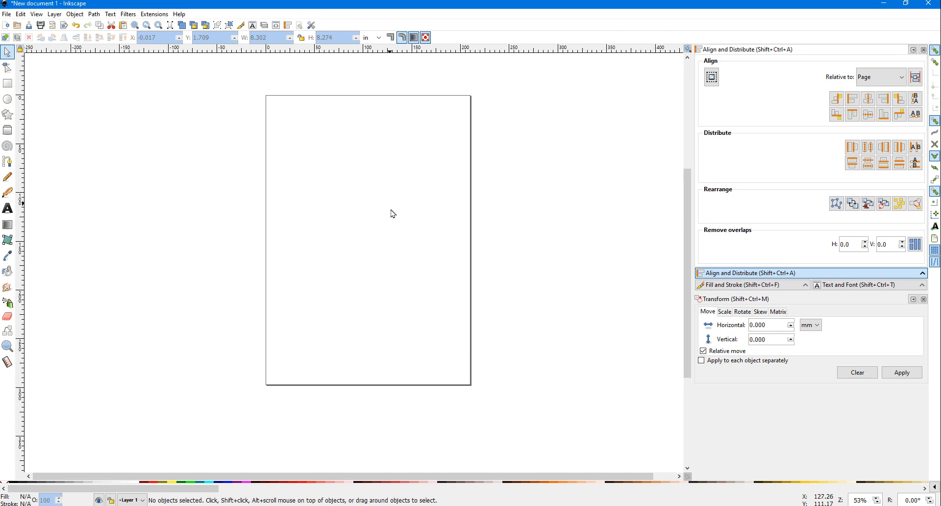
pyautogui.moveTo(311, 221)
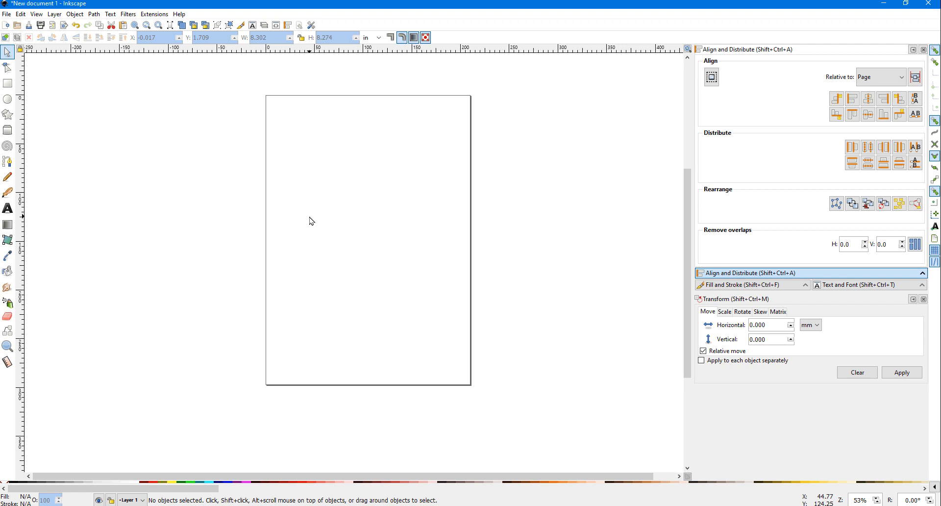
pyautogui.moveTo(217, 192)
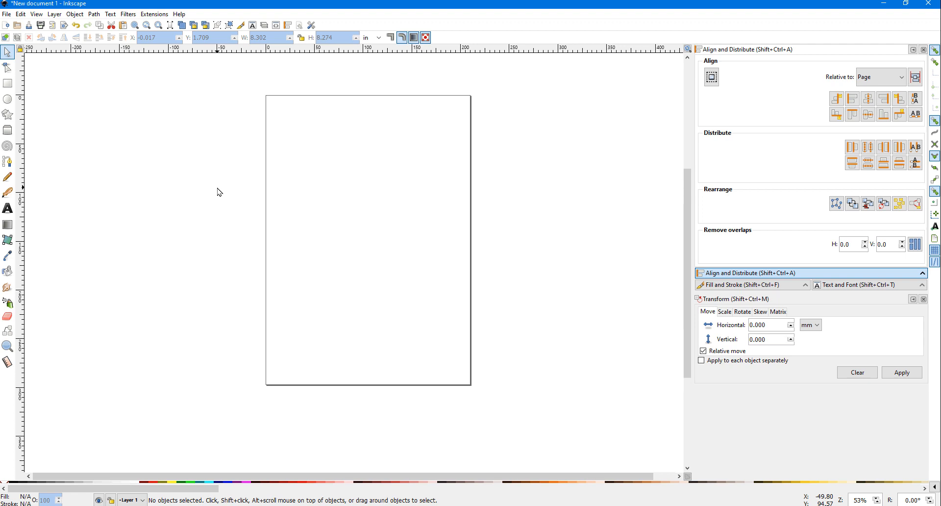
pyautogui.moveTo(227, 186)
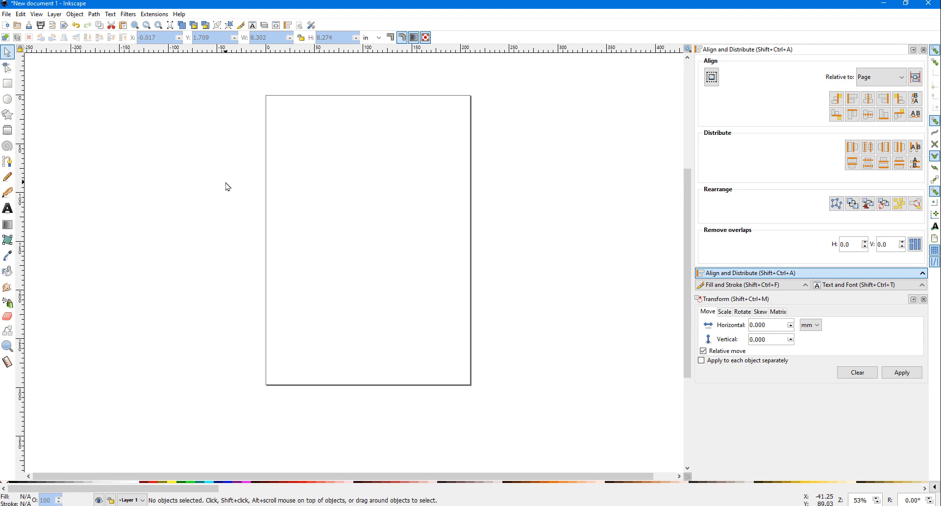
pyautogui.moveTo(226, 187)
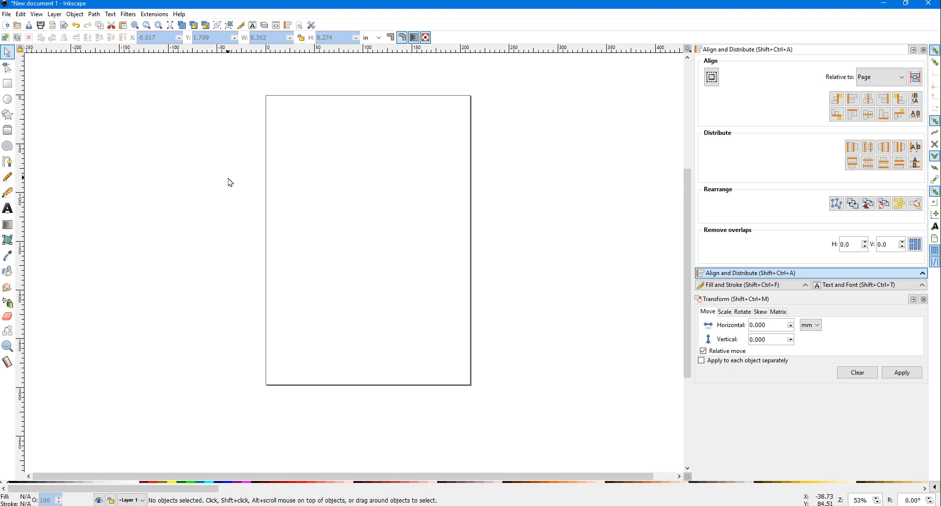
pyautogui.moveTo(228, 174)
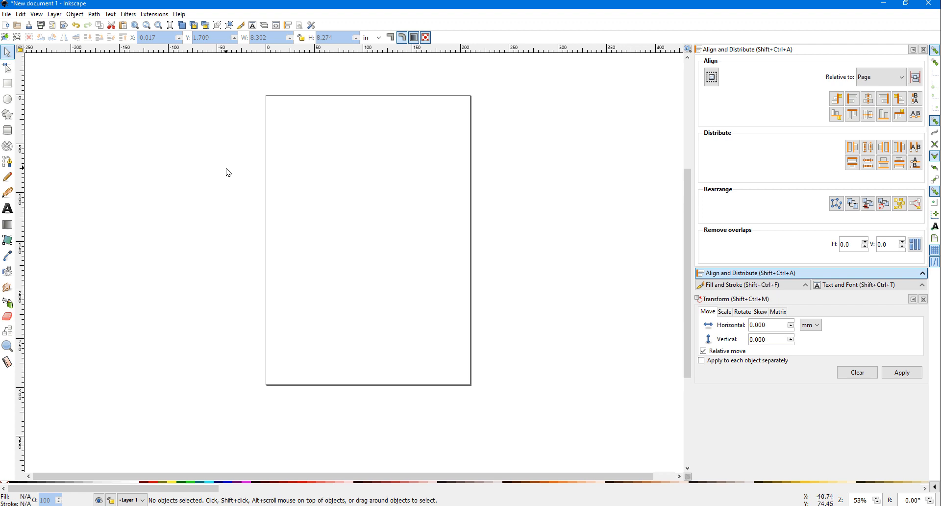
pyautogui.moveTo(357, 202)
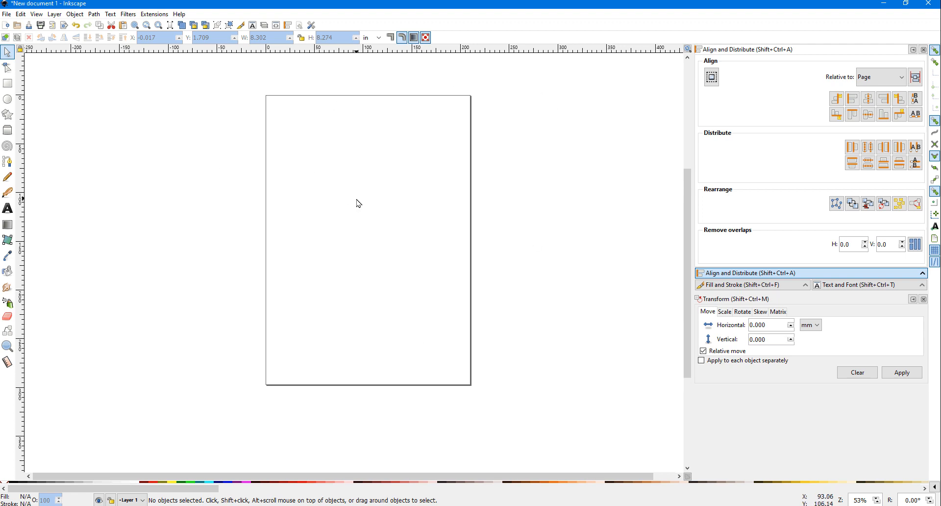
# - Import testk.pdf from the File menu to bring up its PDF import settings
pyautogui.click(6, 14)
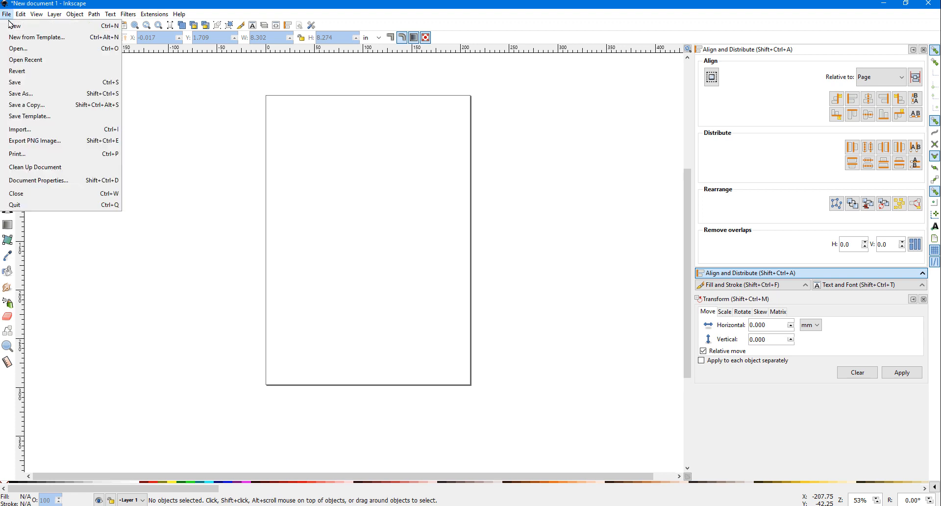
pyautogui.click(19, 130)
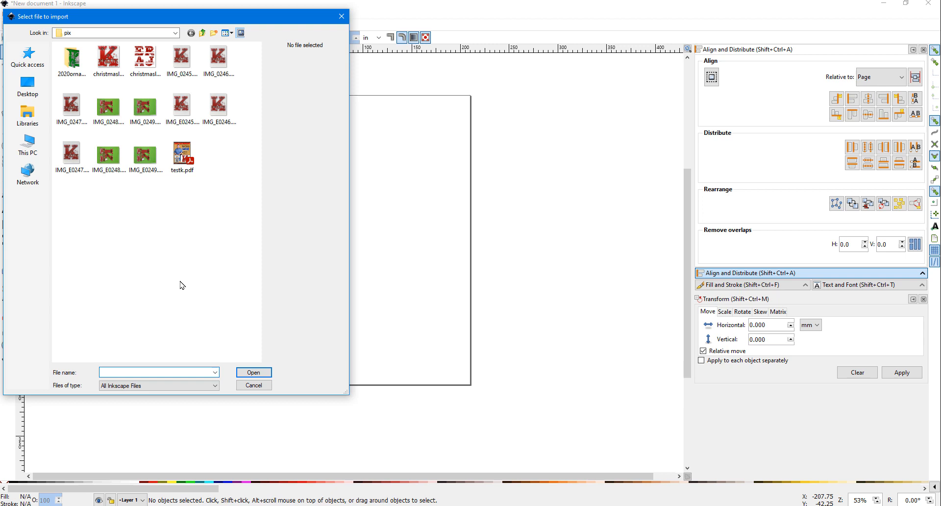
pyautogui.moveTo(192, 200)
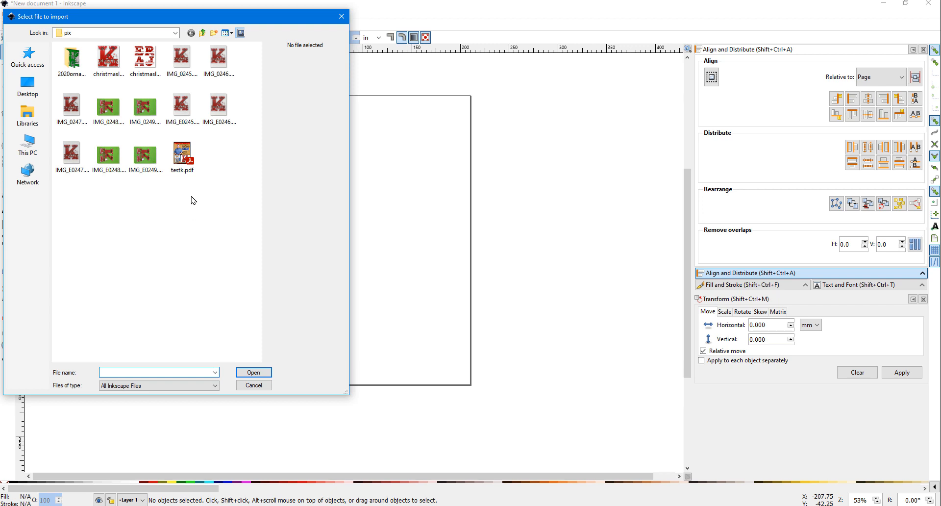
pyautogui.click(253, 385)
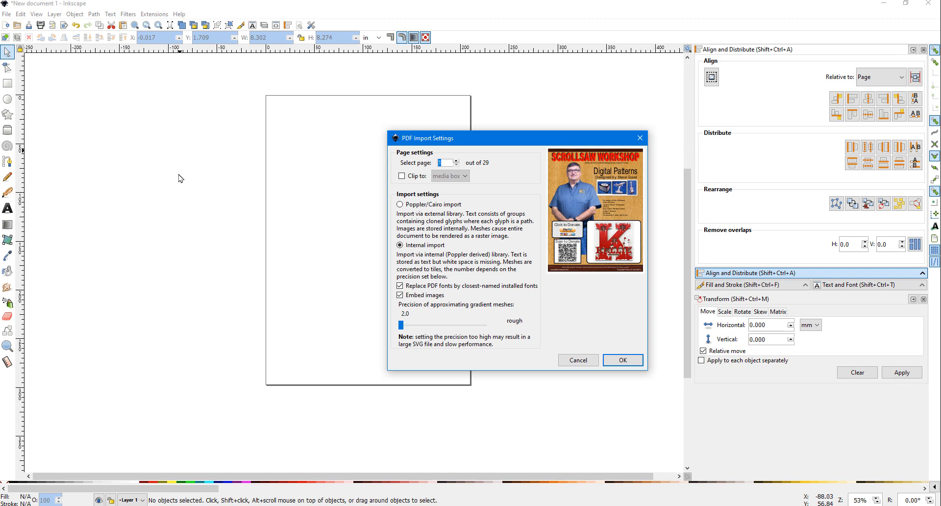
pyautogui.moveTo(608, 162)
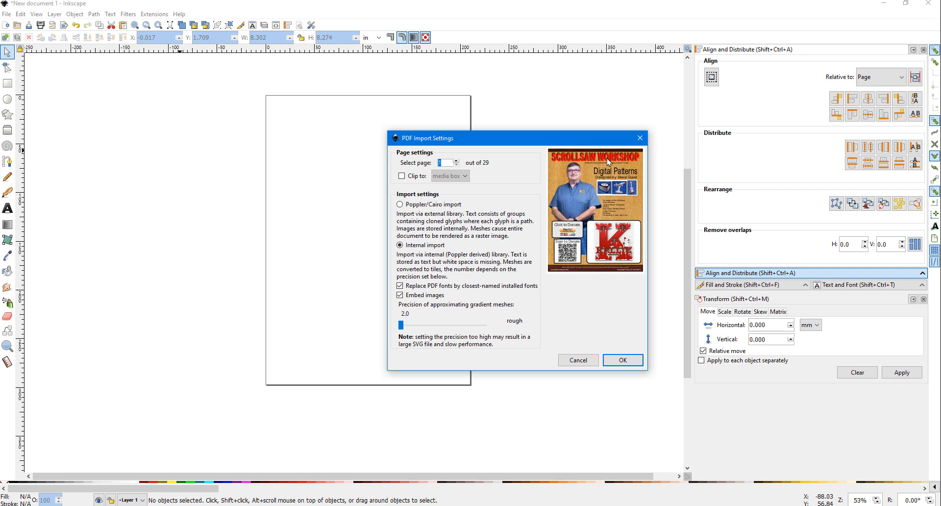
pyautogui.moveTo(475, 144)
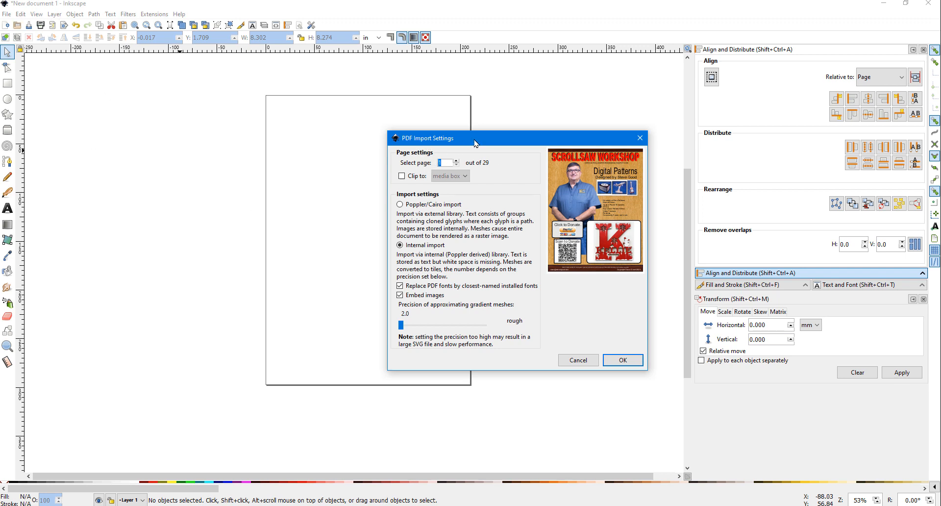
pyautogui.moveTo(607, 195)
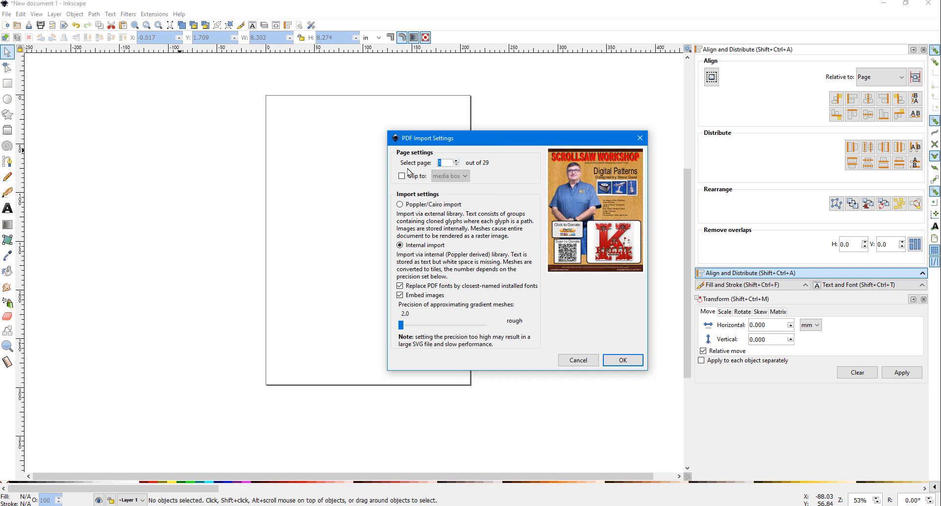
pyautogui.moveTo(457, 164)
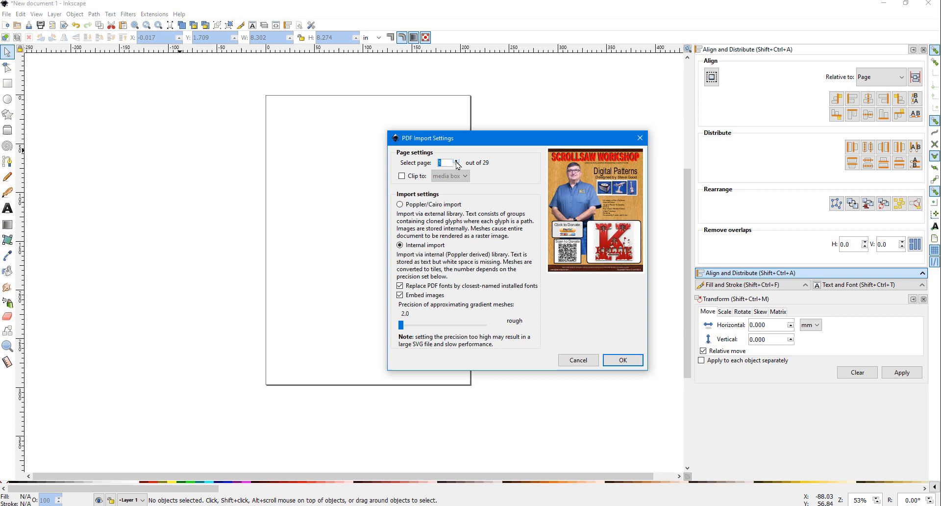
# - Step the PDF preview forward to page 14 and import the snowflake K
pyautogui.click(456, 161)
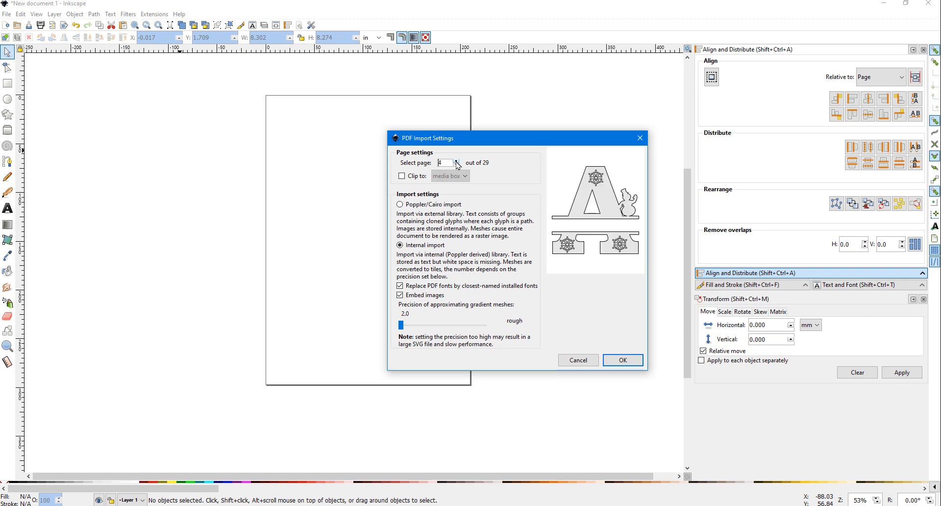
pyautogui.click(456, 160)
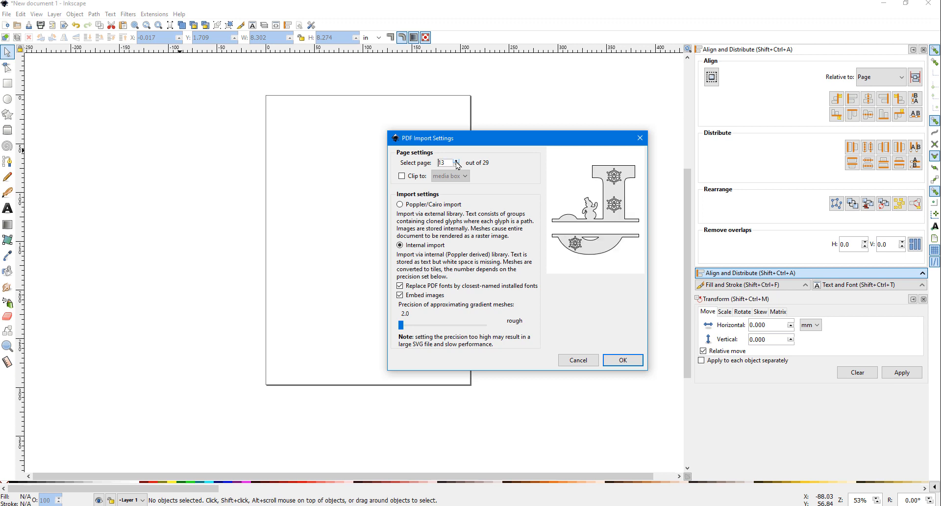
pyautogui.click(457, 159)
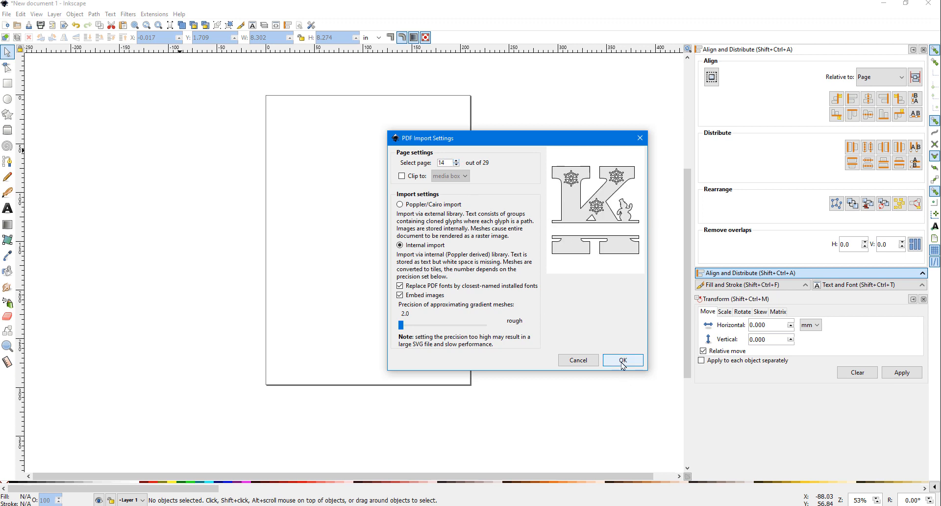
pyautogui.click(622, 361)
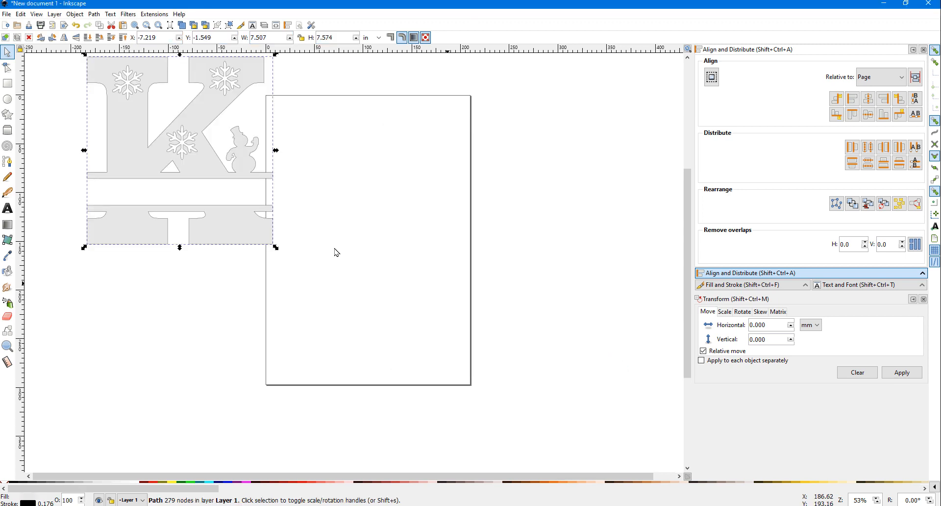
# - Drag the snowflake K onto the page, center it, then deselect it
pyautogui.moveTo(179, 150); pyautogui.dragTo(340, 233)
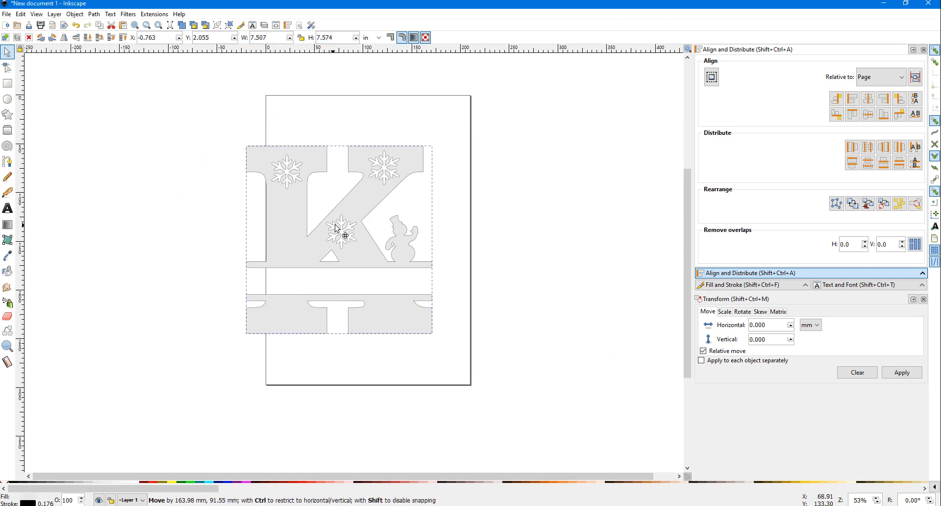
pyautogui.moveTo(339, 233); pyautogui.dragTo(369, 234)
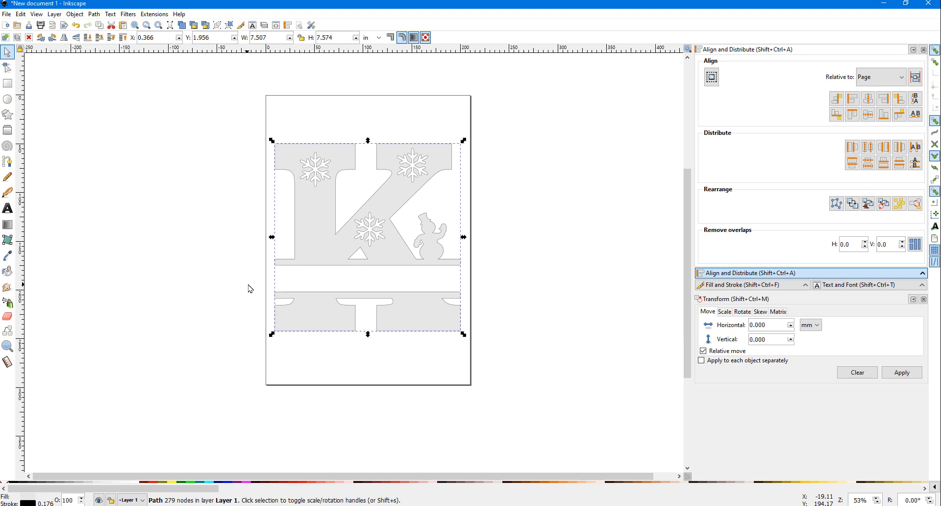
pyautogui.moveTo(439, 256)
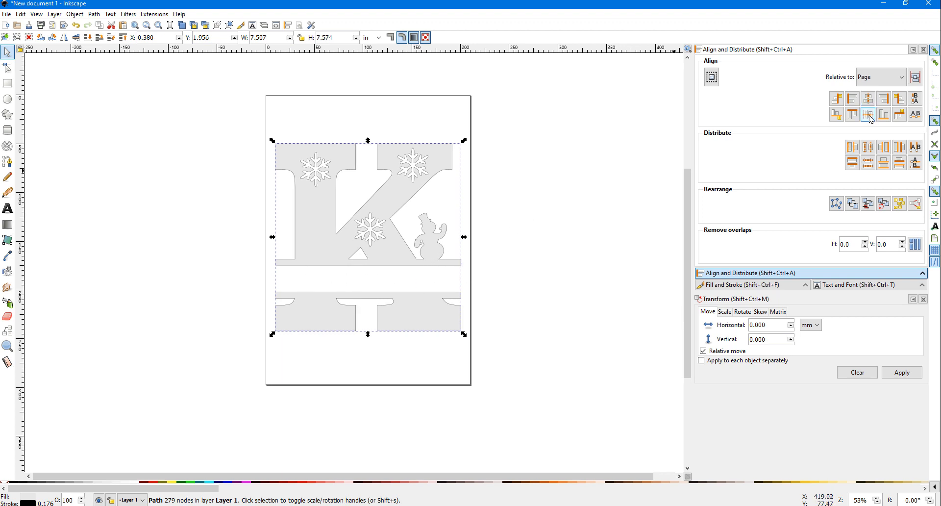
pyautogui.click(222, 280)
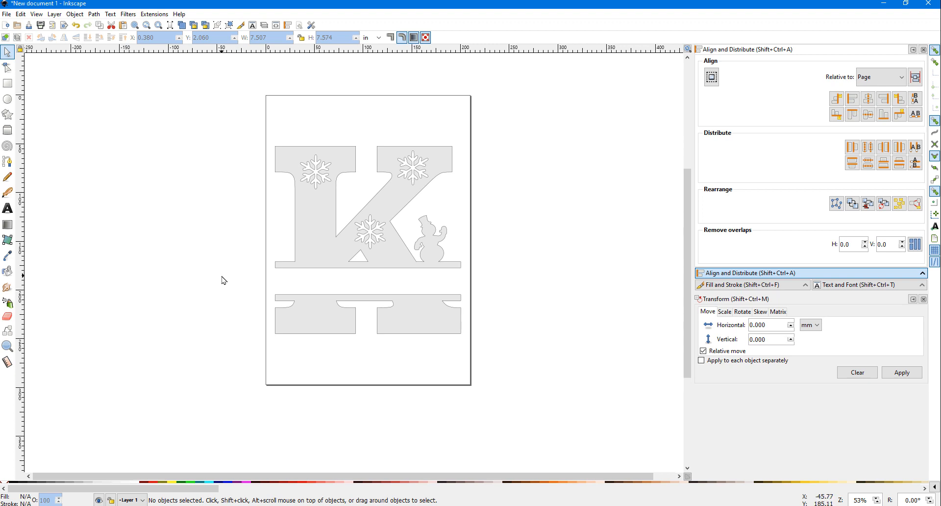
pyautogui.moveTo(314, 273)
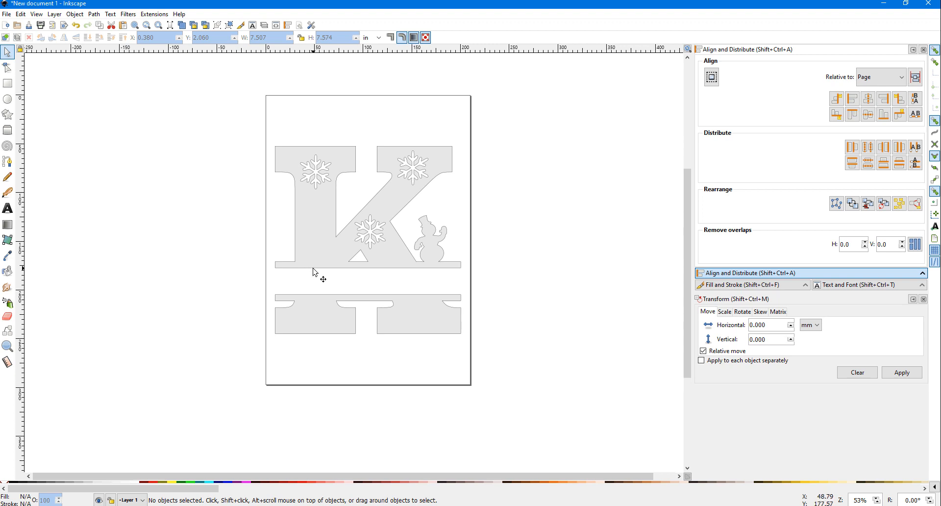
pyautogui.moveTo(277, 288)
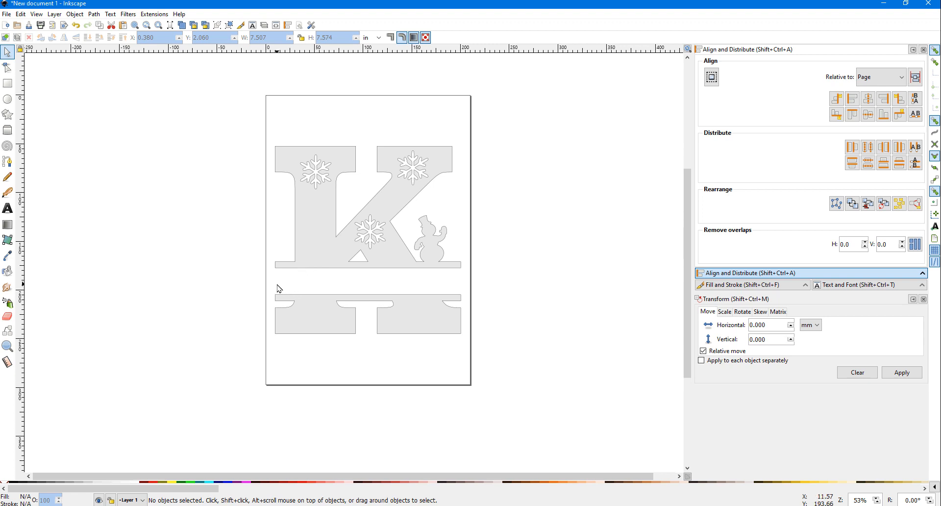
pyautogui.moveTo(246, 281)
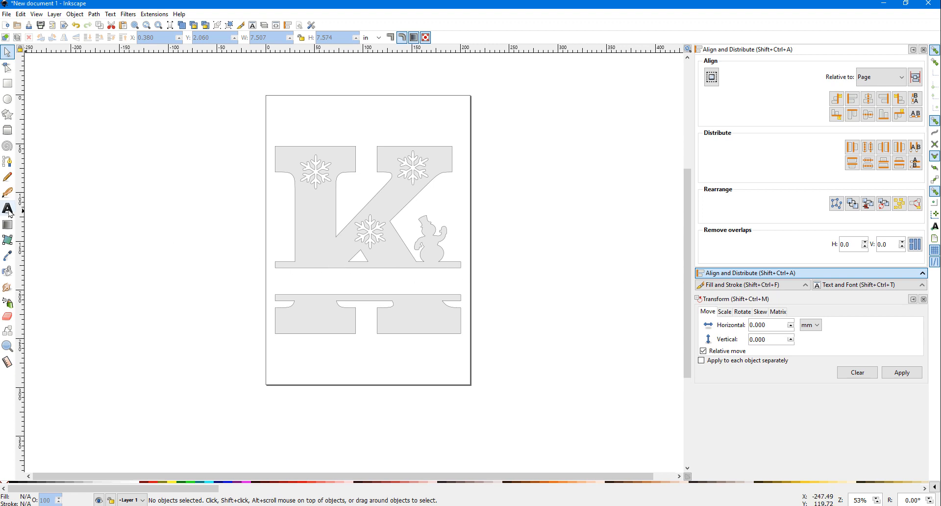
# - Type KELLIE and apply the Bookman Old Style font, ending on the Selector tool
pyautogui.click(8, 209)
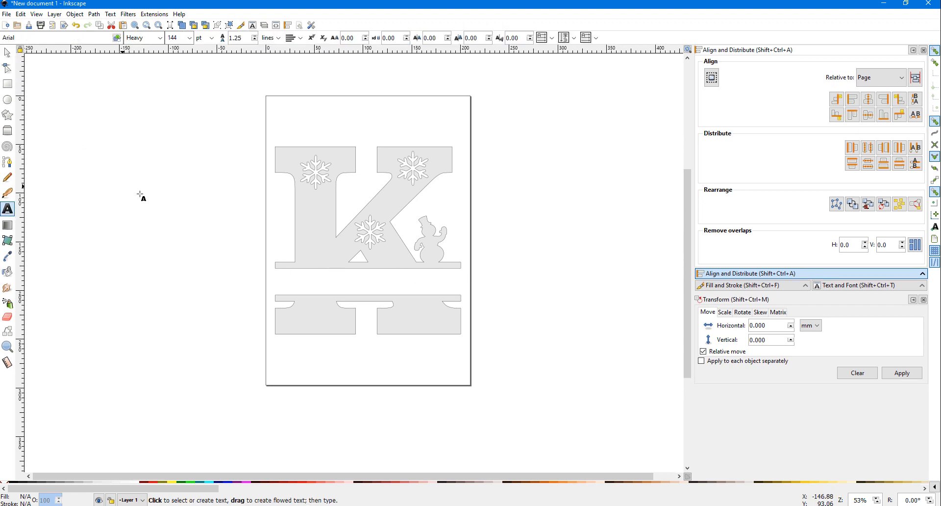
pyautogui.moveTo(229, 219)
pyautogui.write('KELLIE')
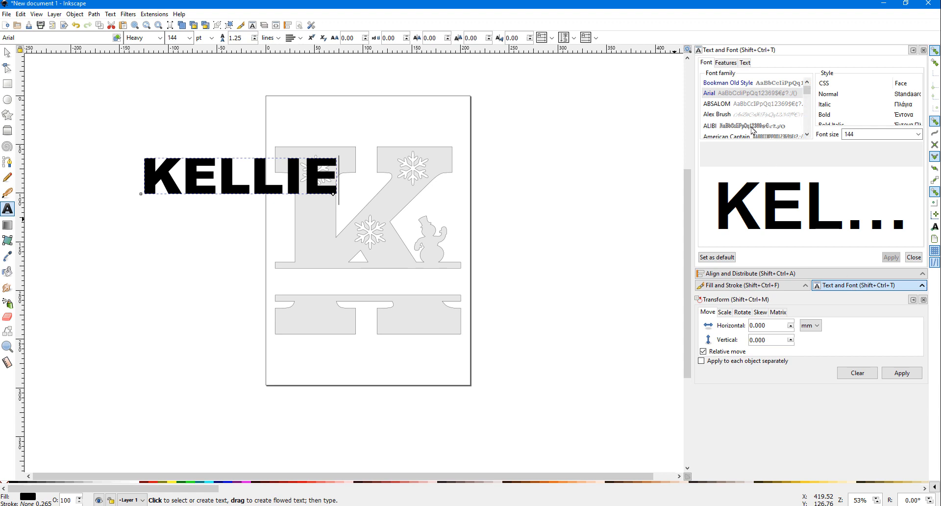
pyautogui.moveTo(732, 88)
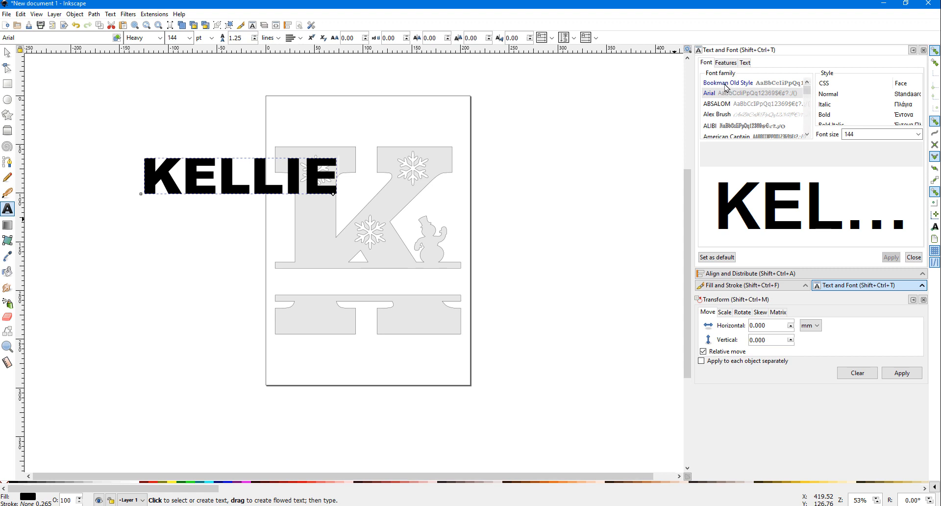
pyautogui.click(728, 83)
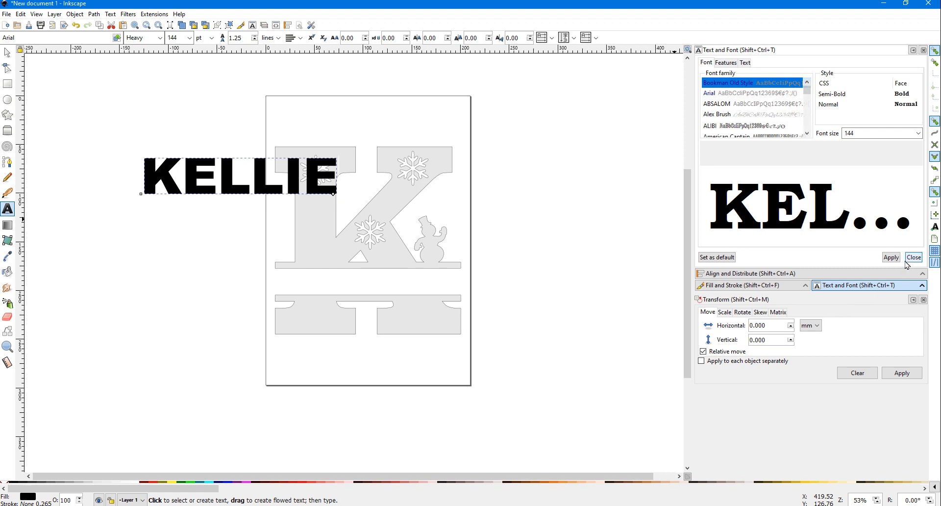
pyautogui.click(891, 257)
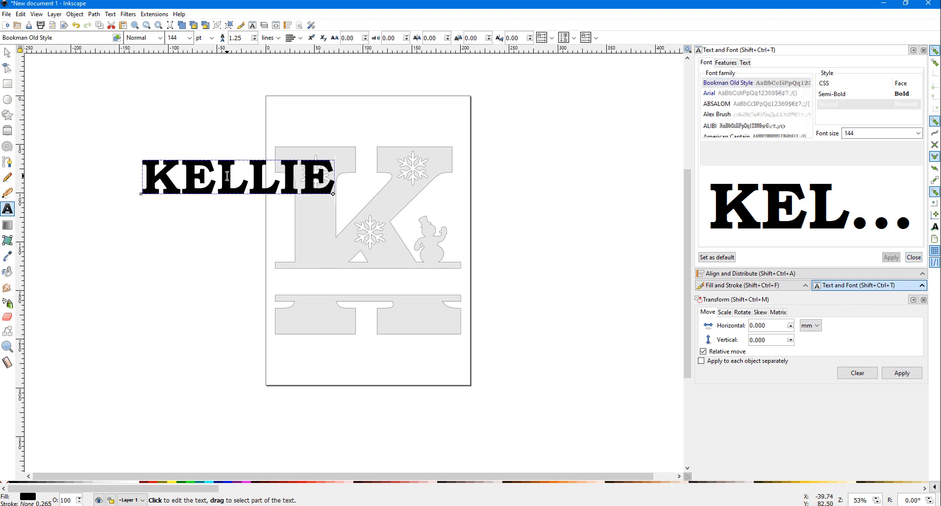
pyautogui.click(8, 53)
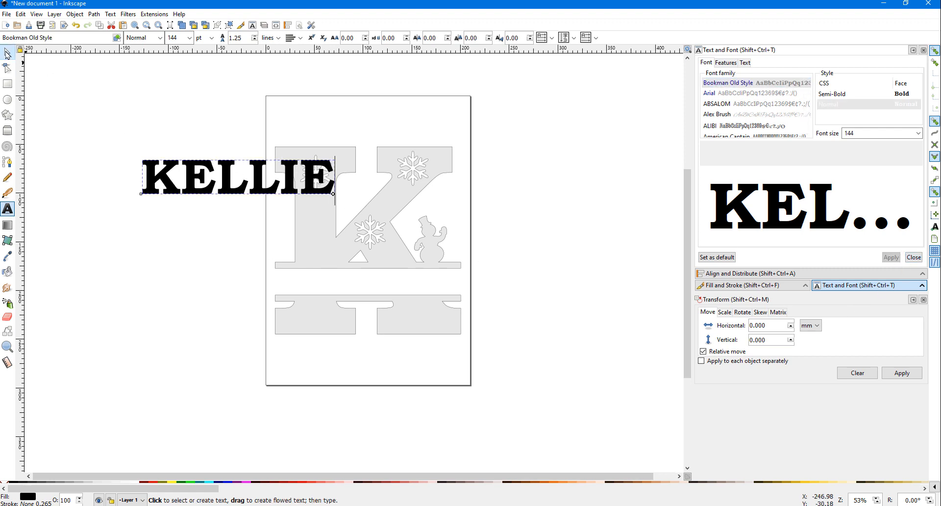
pyautogui.click(7, 54)
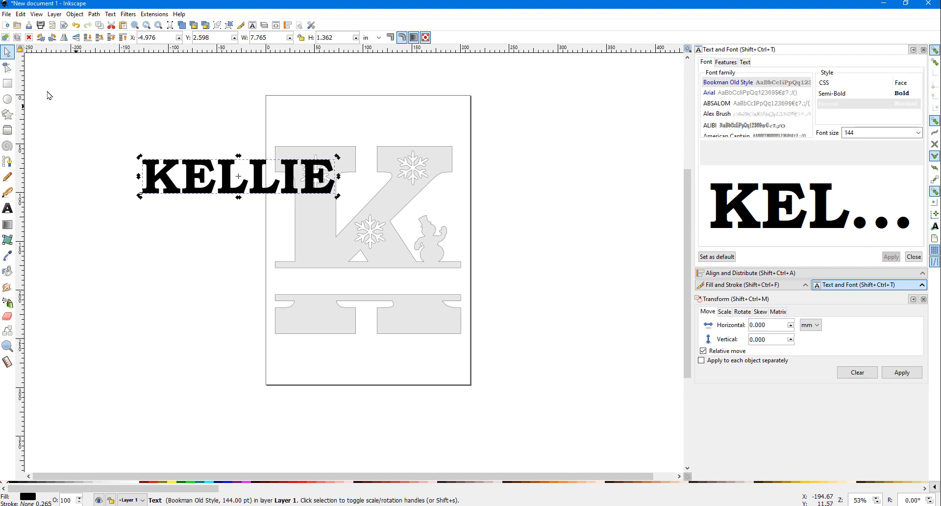
pyautogui.moveTo(8, 53)
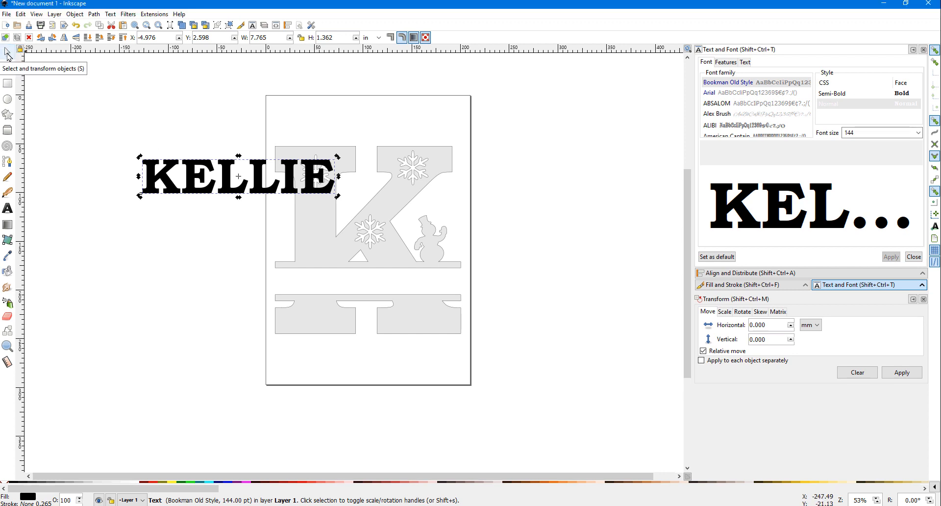
# - Place KELLIE over the K's horizontal band and squash it to the band's height
pyautogui.moveTo(237, 176); pyautogui.dragTo(243, 206)
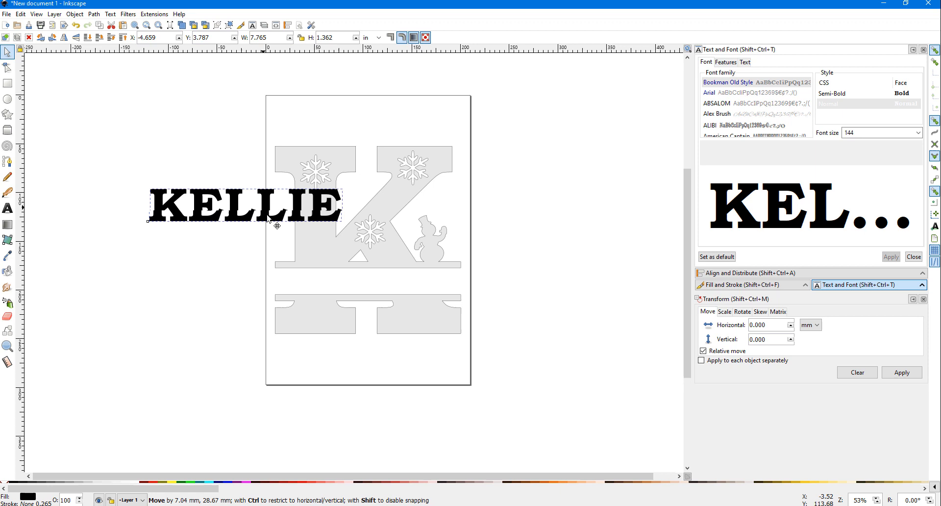
pyautogui.moveTo(244, 204); pyautogui.dragTo(368, 288)
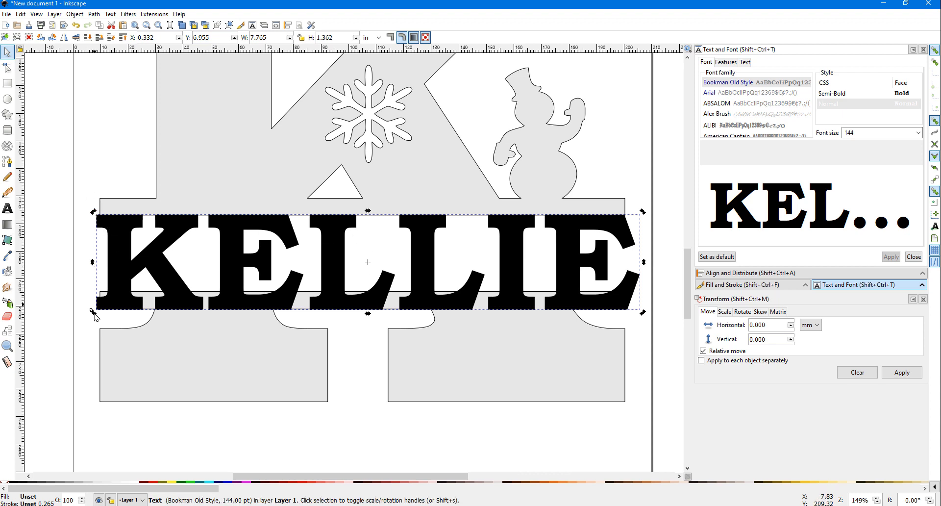
pyautogui.click(709, 93)
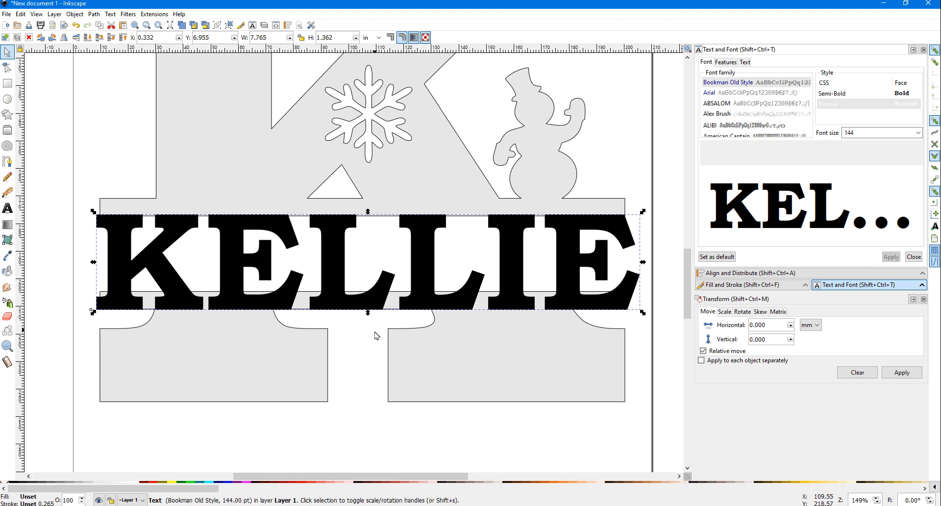
pyautogui.moveTo(367, 313); pyautogui.dragTo(367, 300)
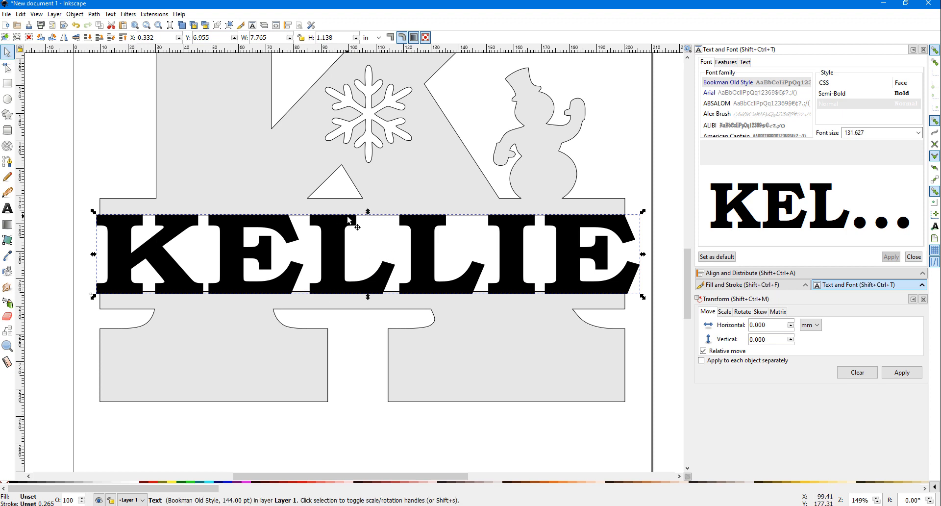
pyautogui.moveTo(517, 275)
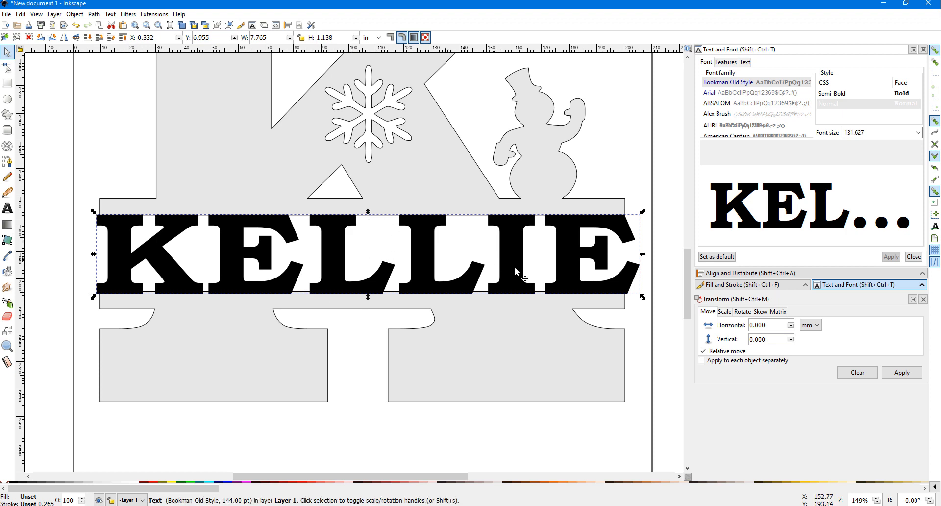
pyautogui.moveTo(644, 255)
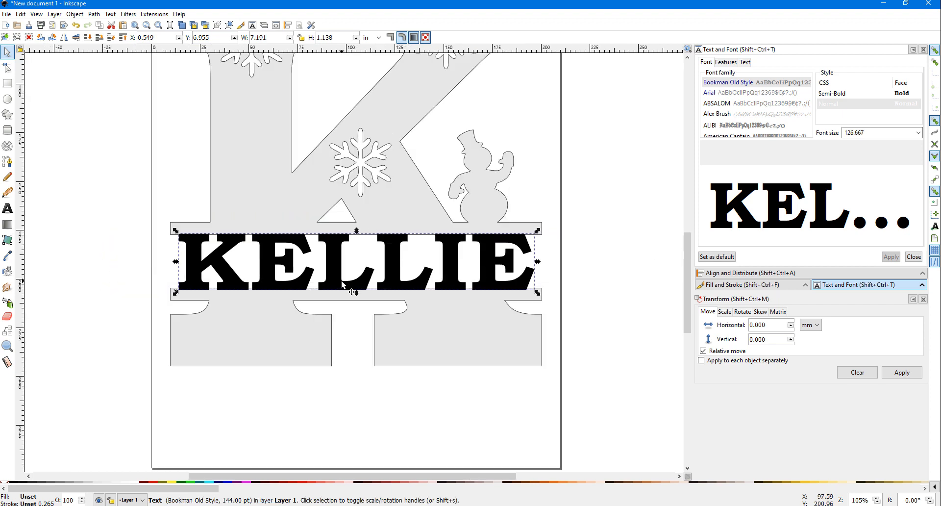
pyautogui.click(709, 93)
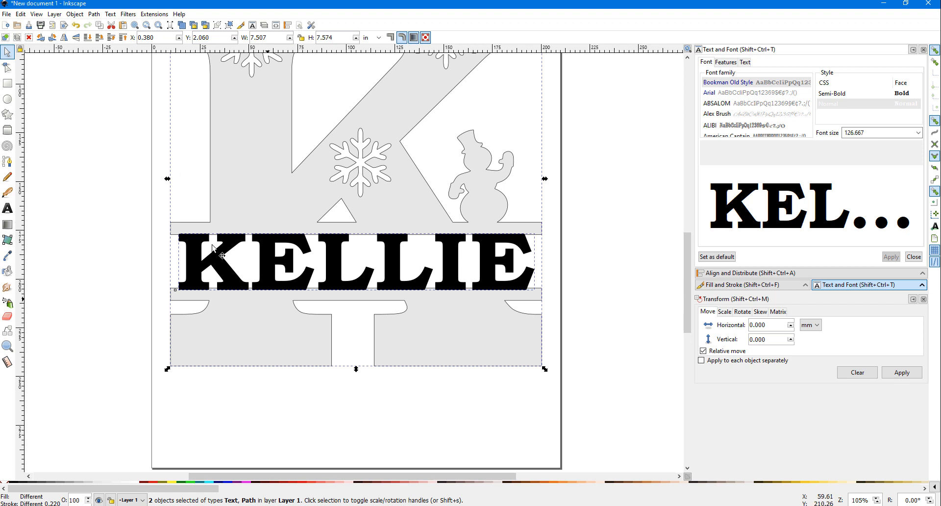
pyautogui.moveTo(395, 273)
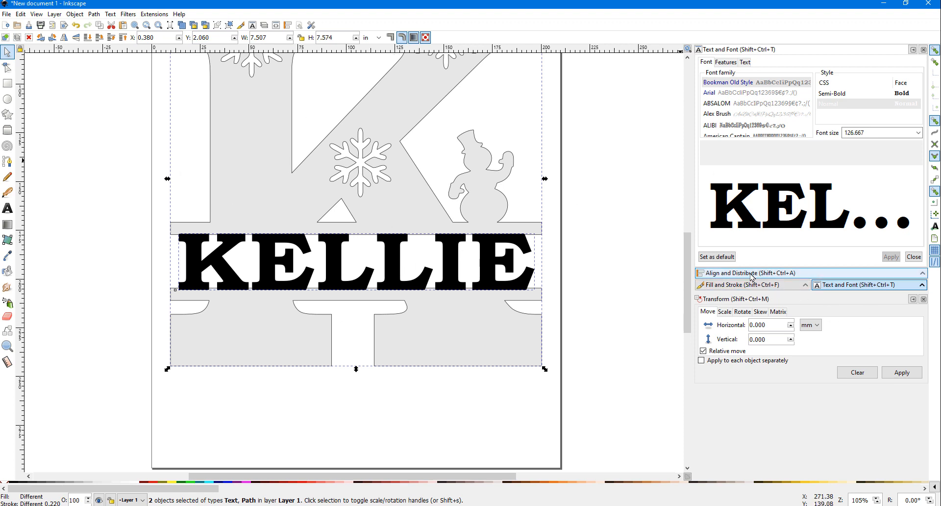
# - Open Align and Distribute with KELLIE and the K selected together
pyautogui.click(747, 272)
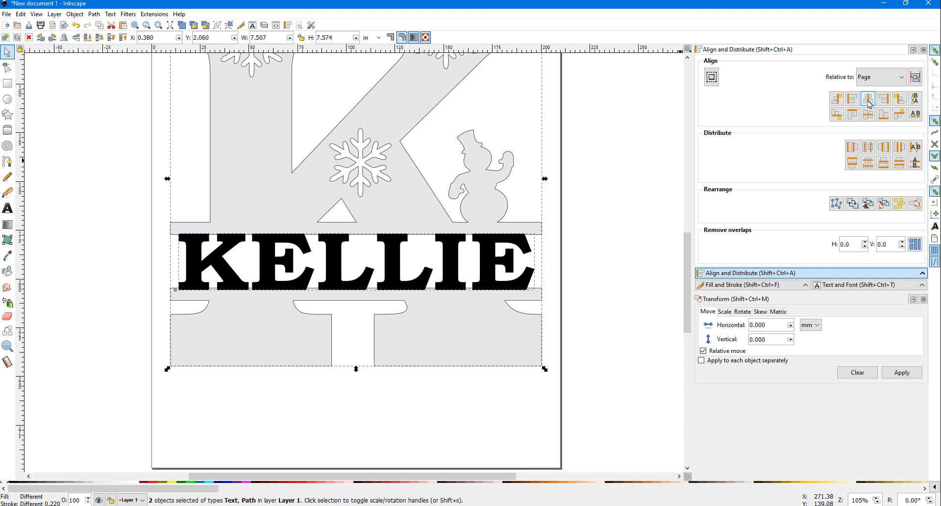
pyautogui.moveTo(869, 98)
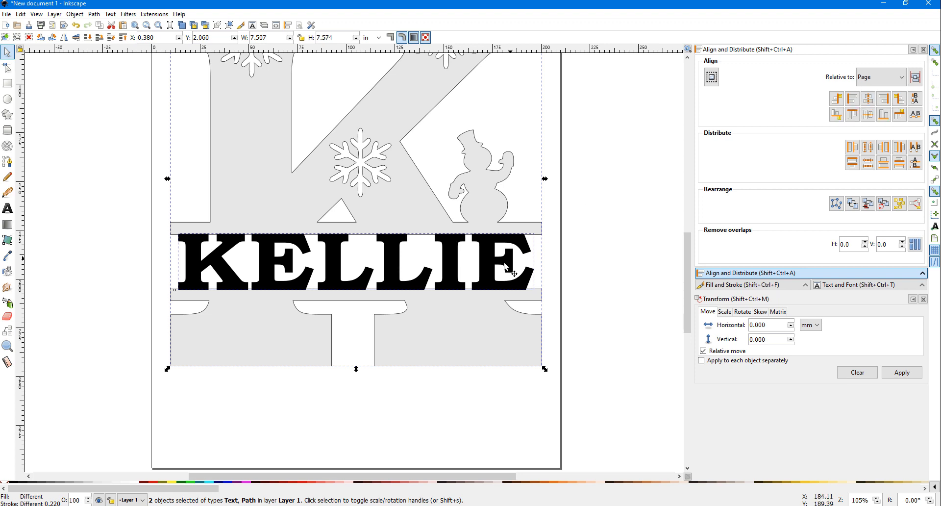
pyautogui.moveTo(570, 255)
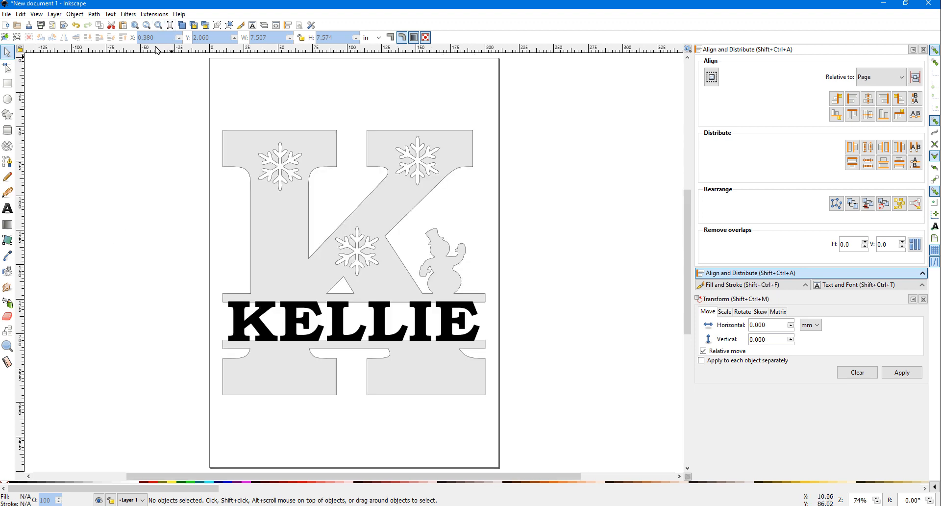
pyautogui.moveTo(452, 331)
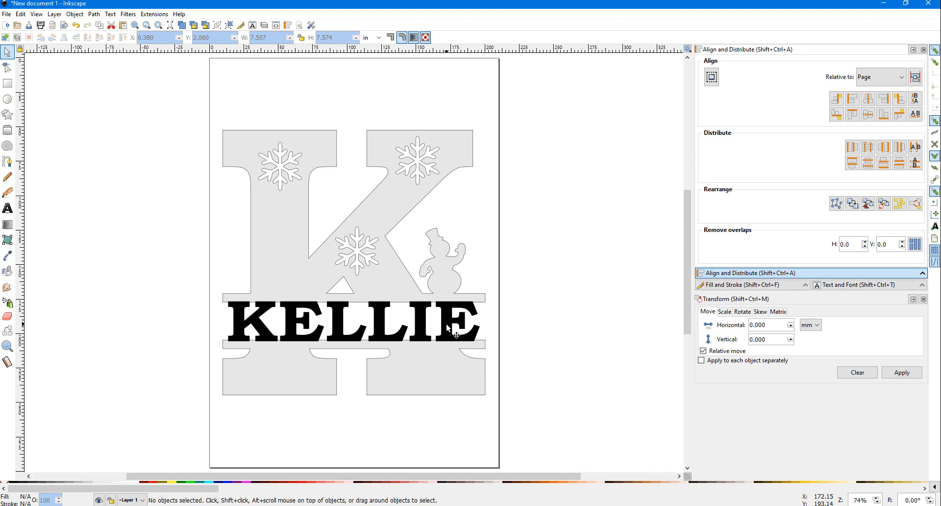
pyautogui.moveTo(297, 349)
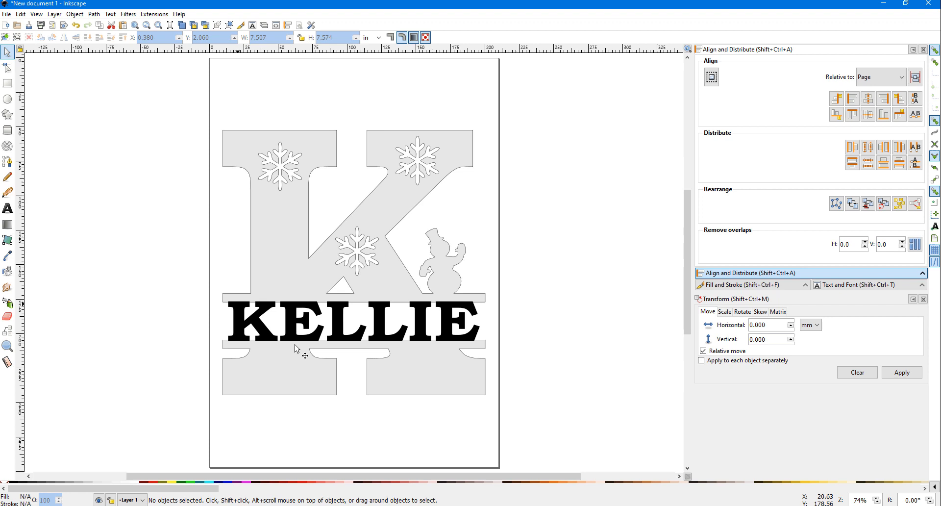
pyautogui.moveTo(294, 211)
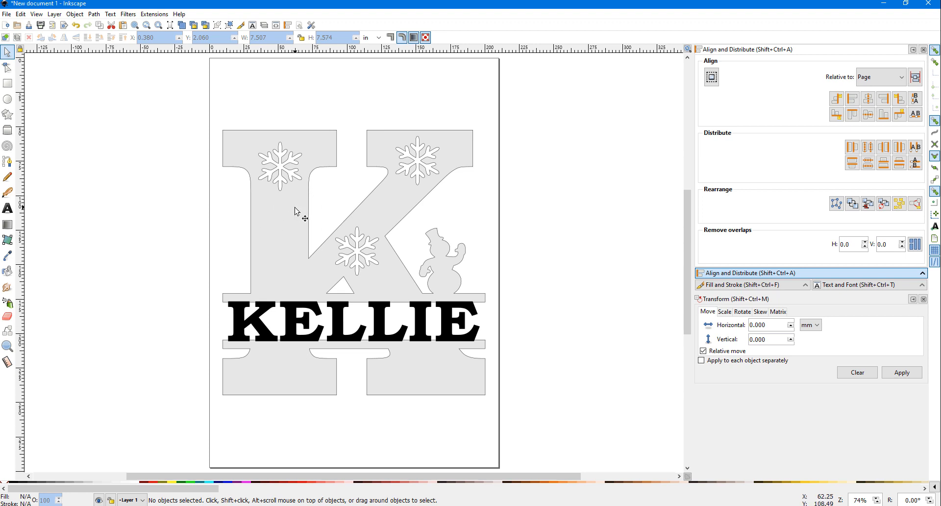
pyautogui.moveTo(292, 317)
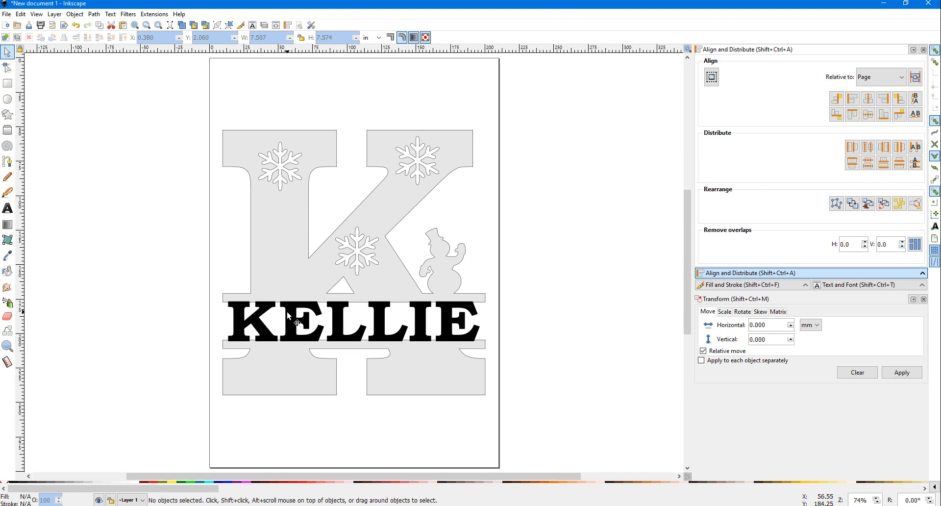
pyautogui.moveTo(287, 243)
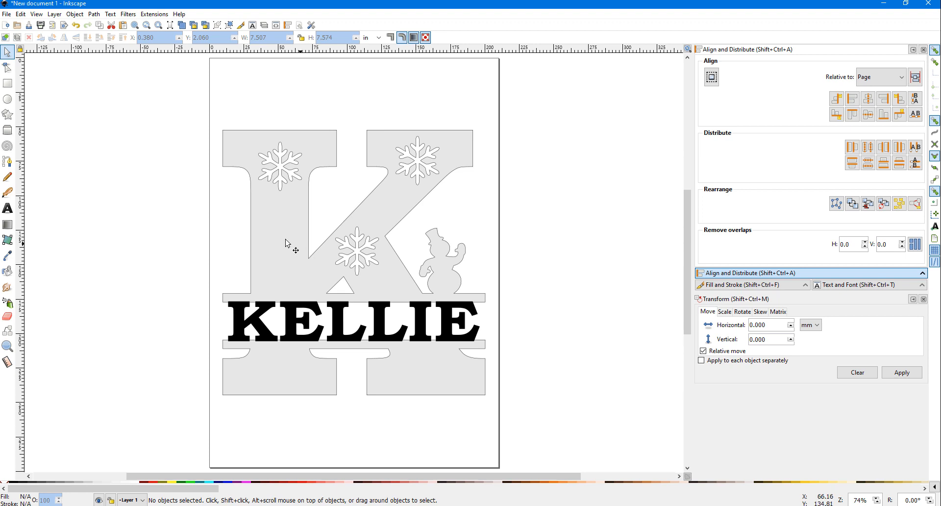
pyautogui.moveTo(299, 325)
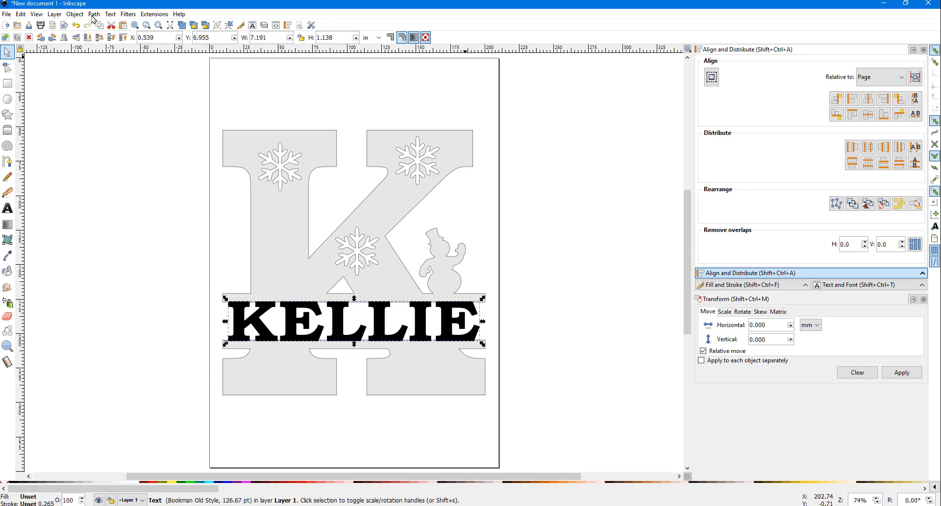
# - Convert KELLIE with Object to Path, then ungroup it into six letter shapes
pyautogui.click(93, 14)
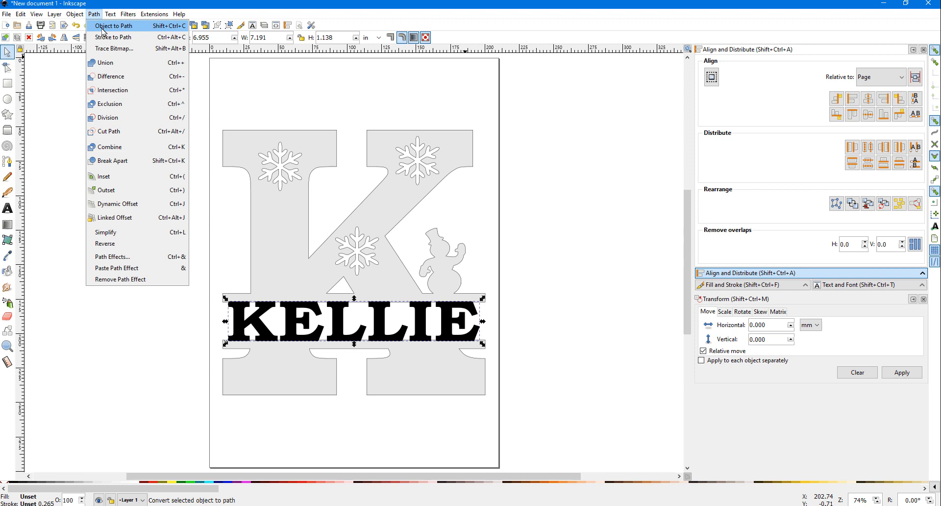
pyautogui.click(114, 25)
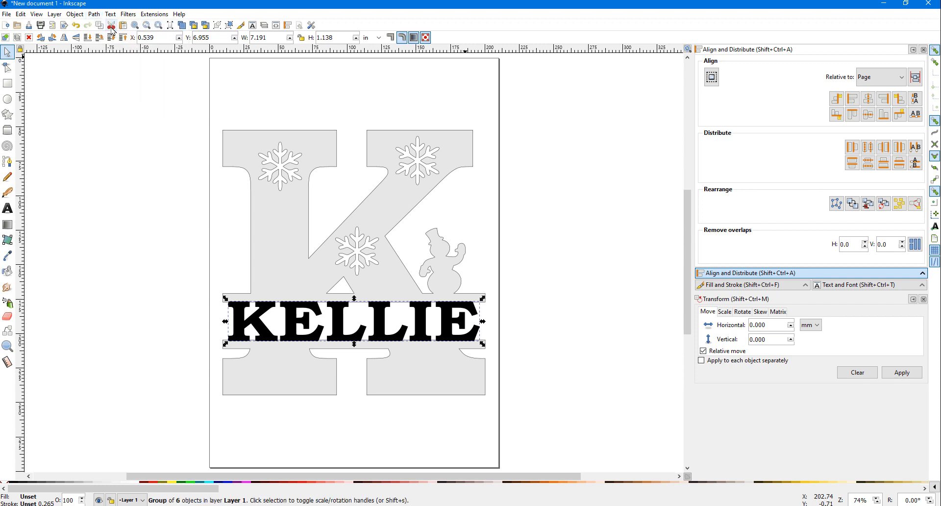
pyautogui.moveTo(385, 339)
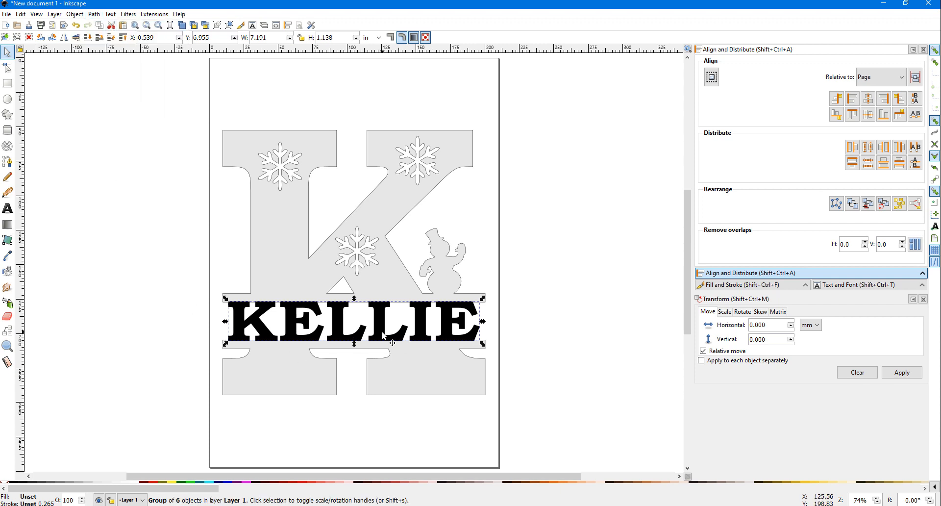
pyautogui.moveTo(387, 339)
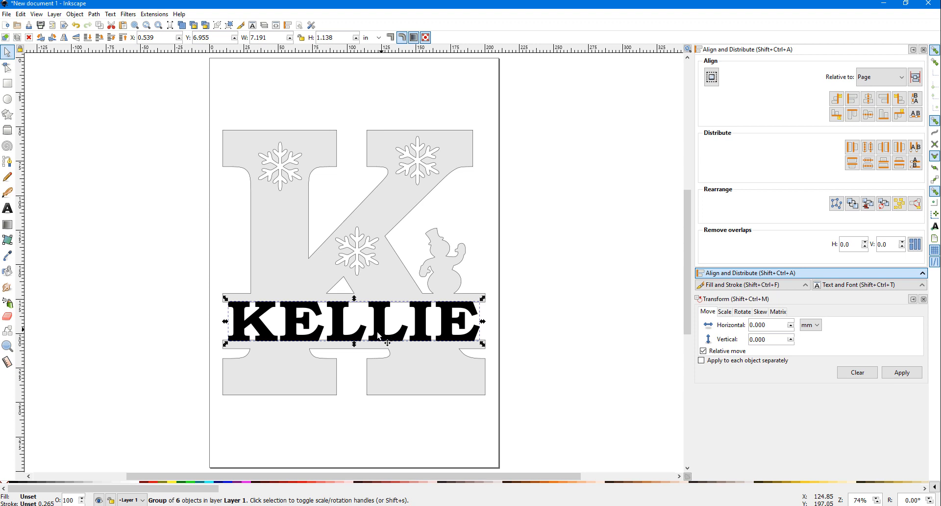
pyautogui.moveTo(367, 308)
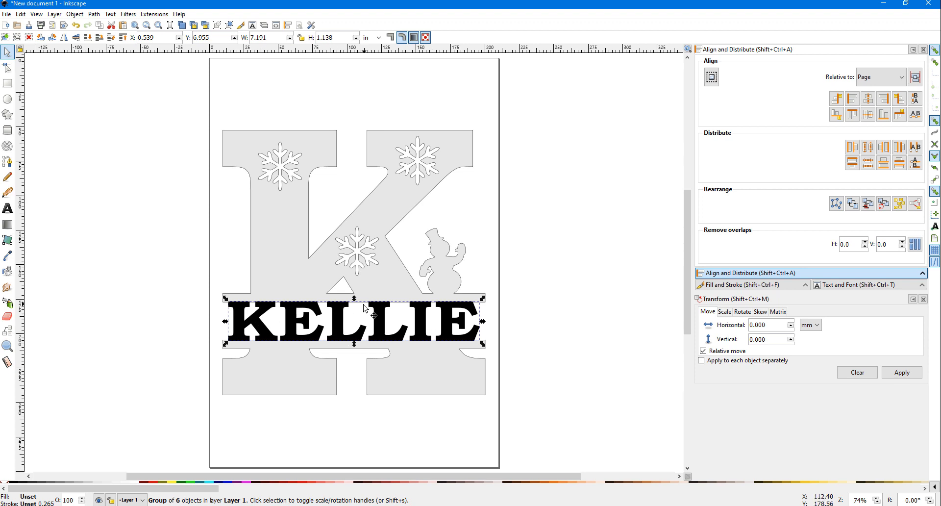
pyautogui.click(74, 14)
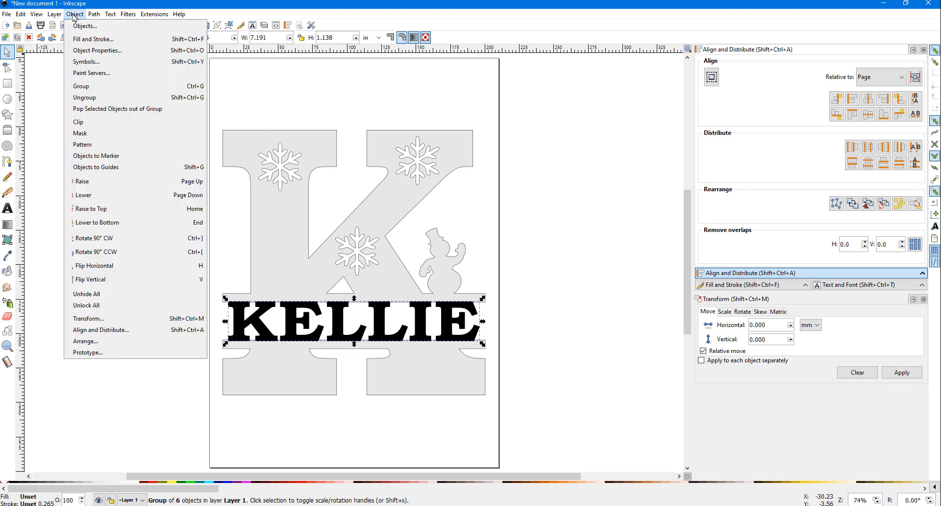
pyautogui.moveTo(84, 98)
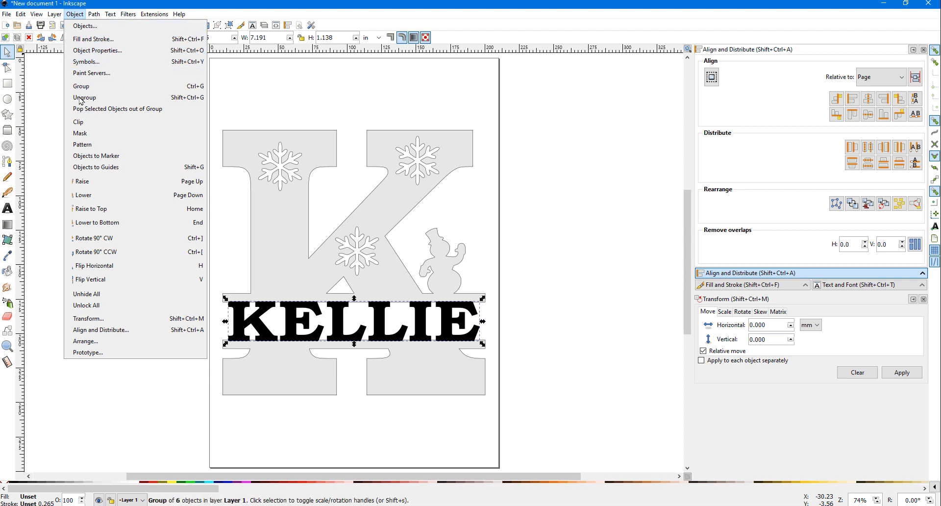
pyautogui.click(84, 98)
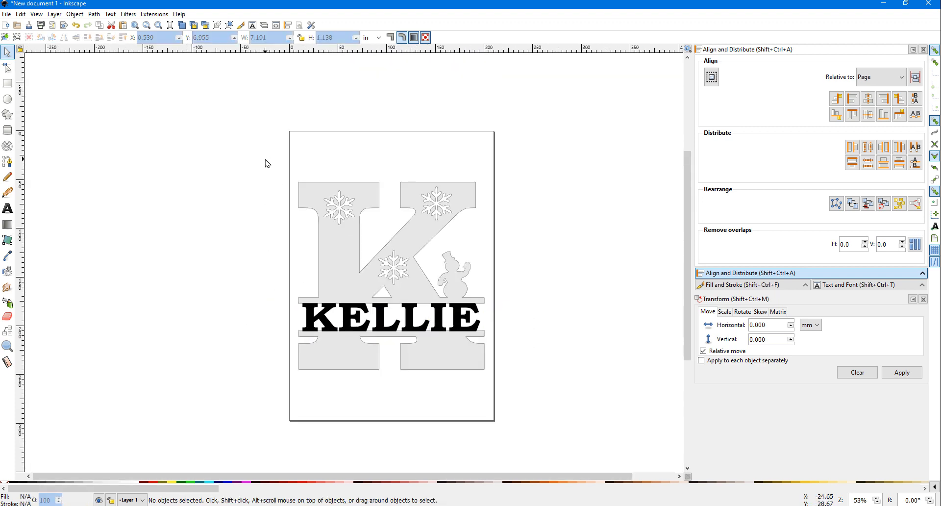
# - Select the K with all six letters and apply Path > Difference
pyautogui.moveTo(265, 162); pyautogui.dragTo(521, 387)
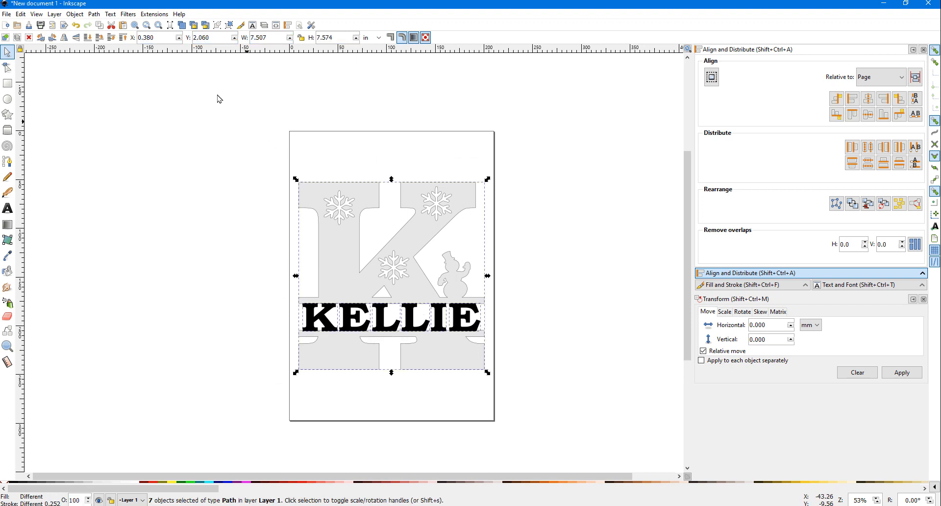
pyautogui.click(94, 14)
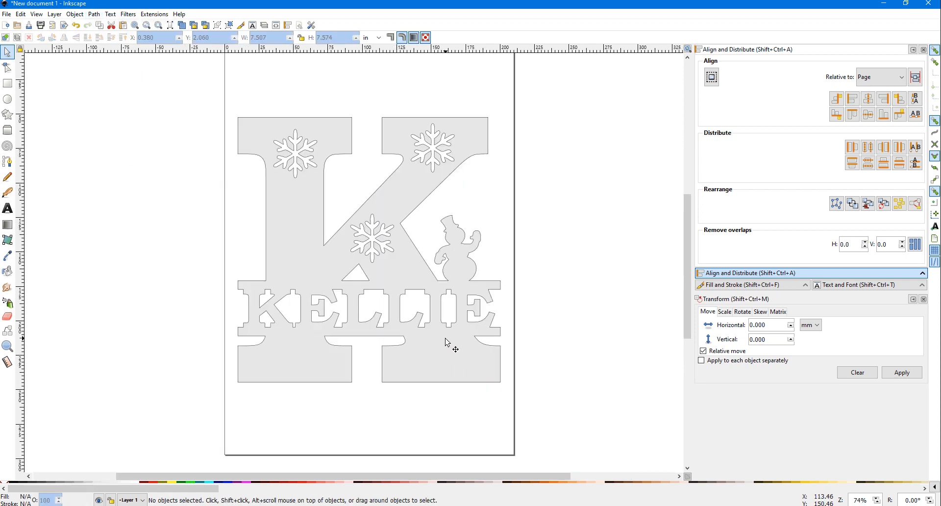
pyautogui.moveTo(425, 298)
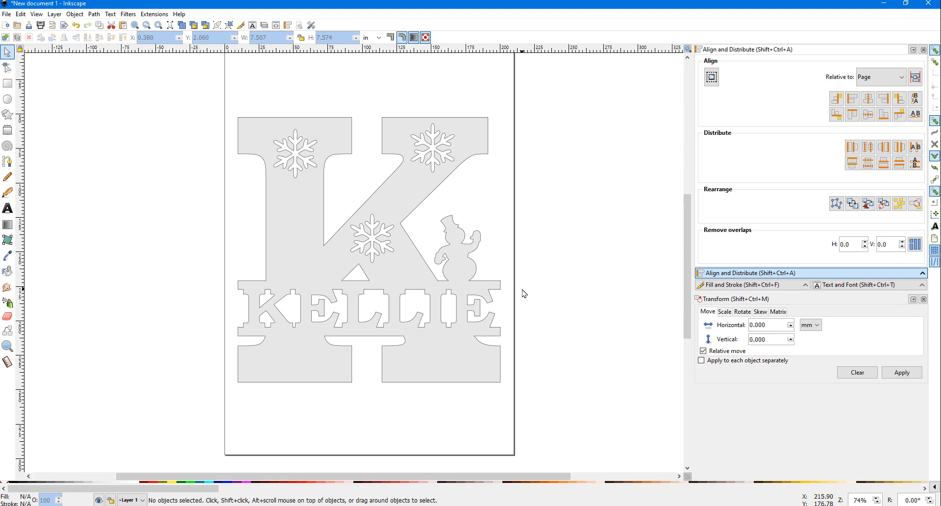
pyautogui.moveTo(531, 289)
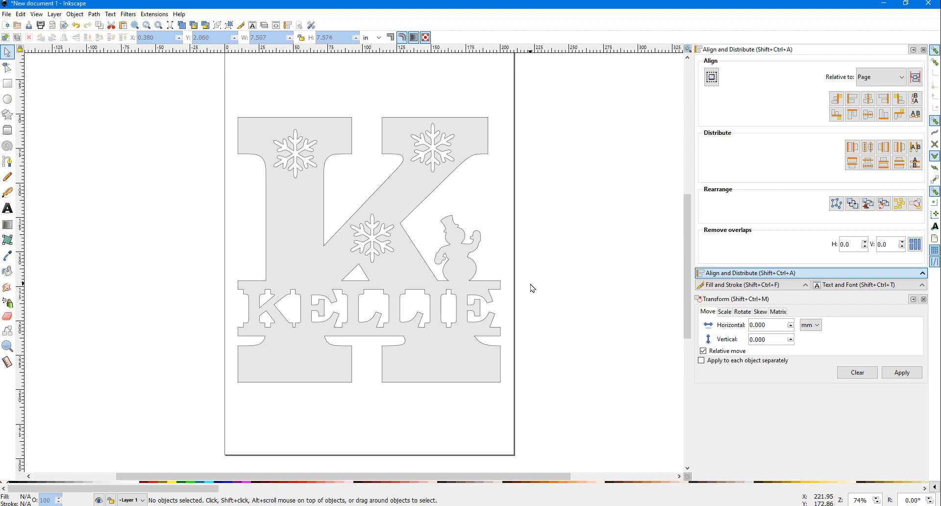
pyautogui.moveTo(408, 268)
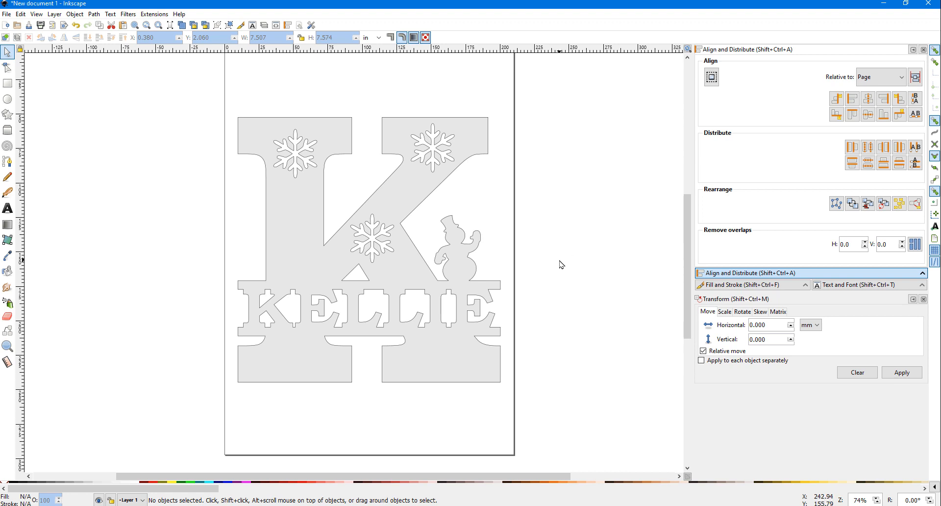
pyautogui.moveTo(552, 263)
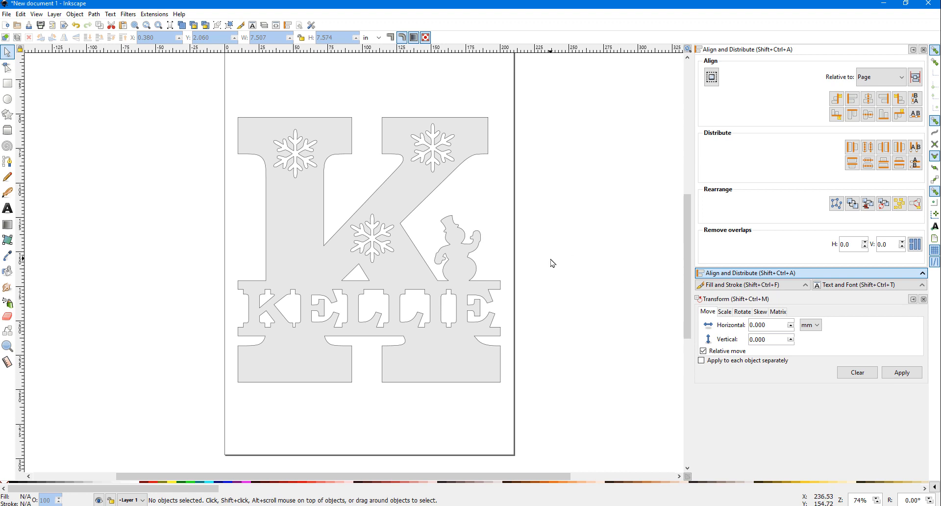
pyautogui.moveTo(502, 235)
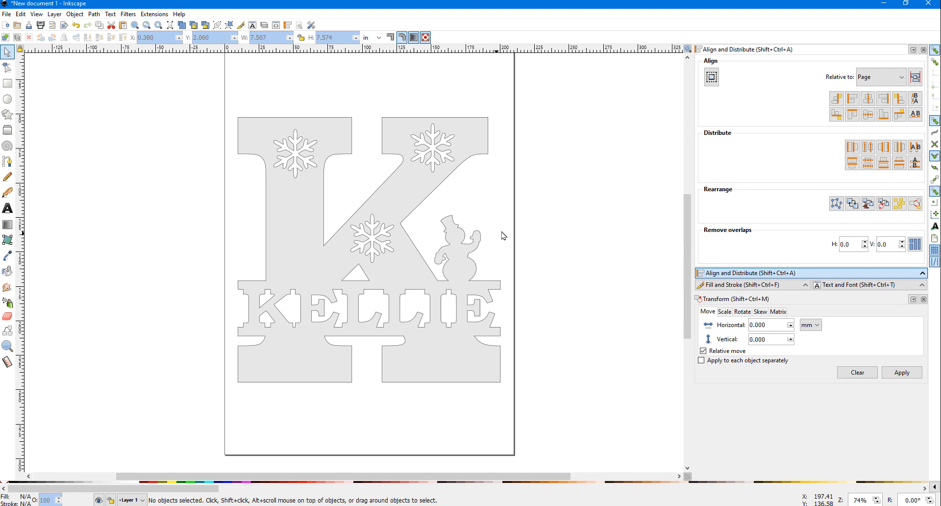
pyautogui.moveTo(527, 252)
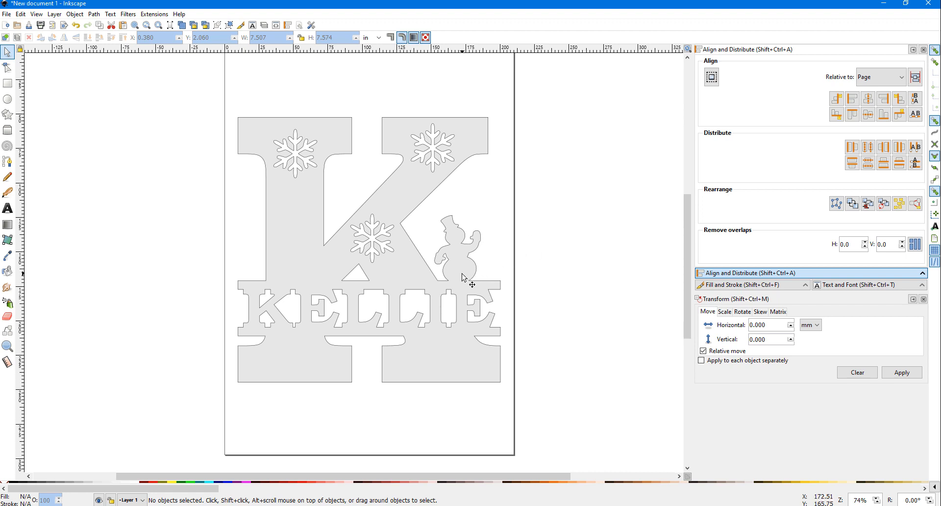
pyautogui.moveTo(533, 235)
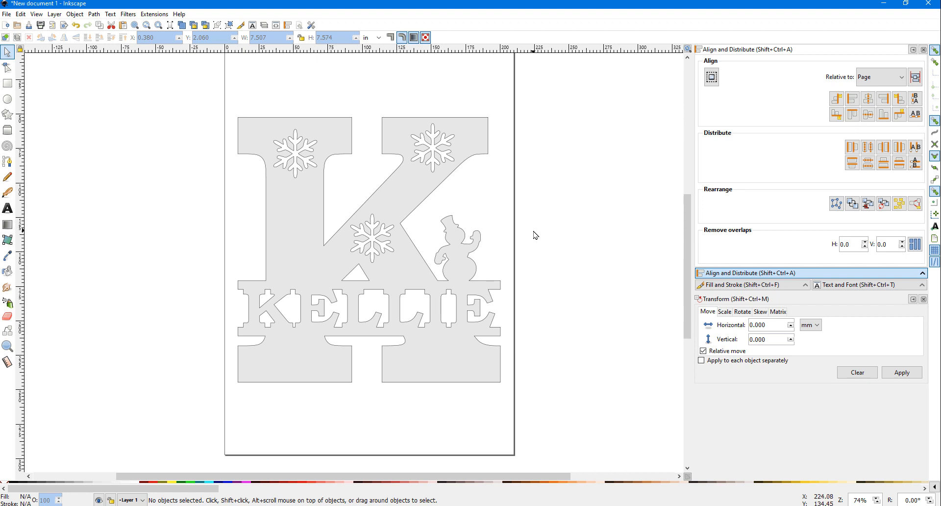
pyautogui.moveTo(534, 247)
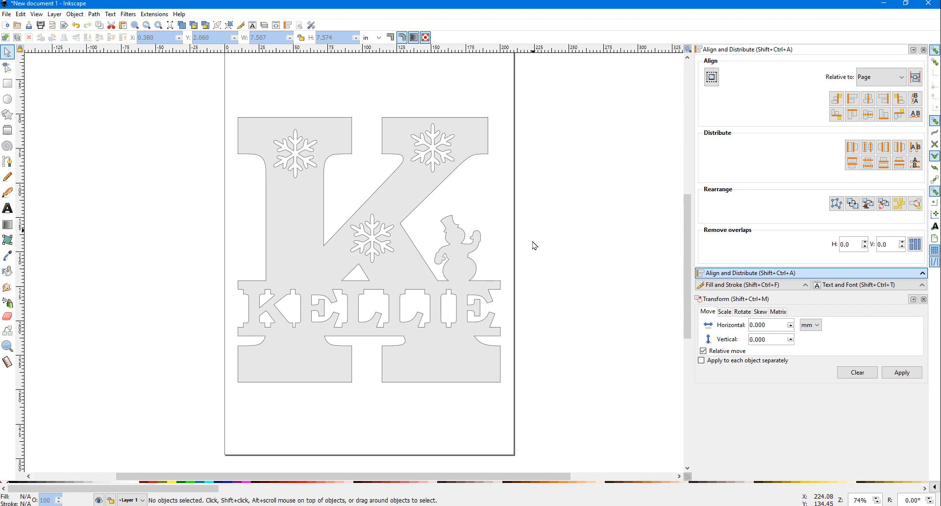